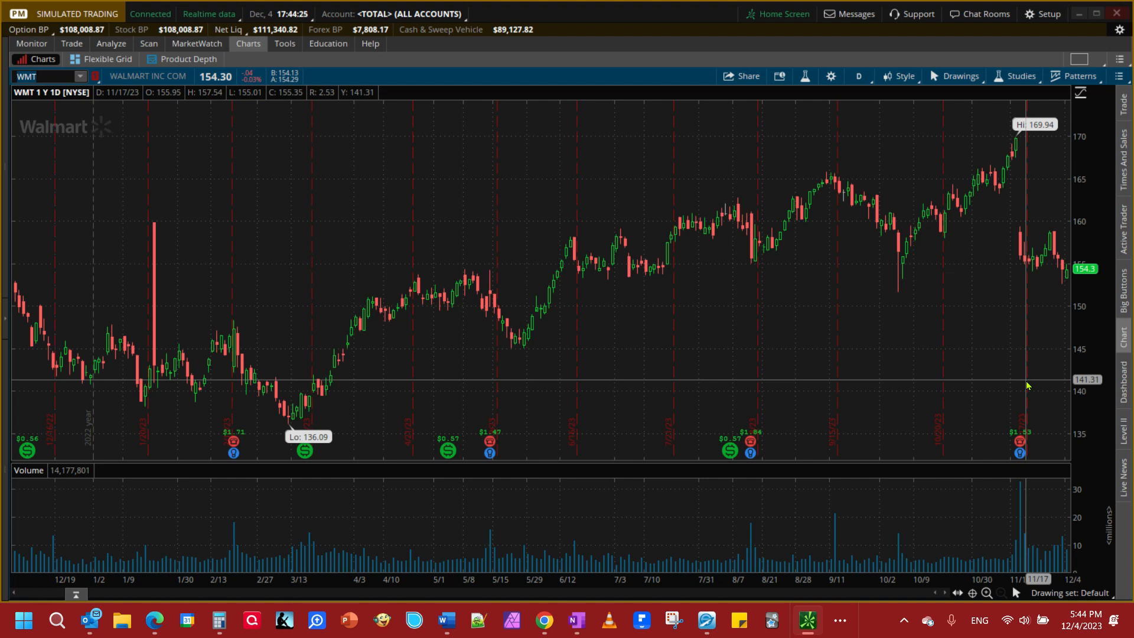
Step: Review the Word notes table of WMT, DHR, AAPL, AMZN and GOOGL prices and multipliers
click(36, 77)
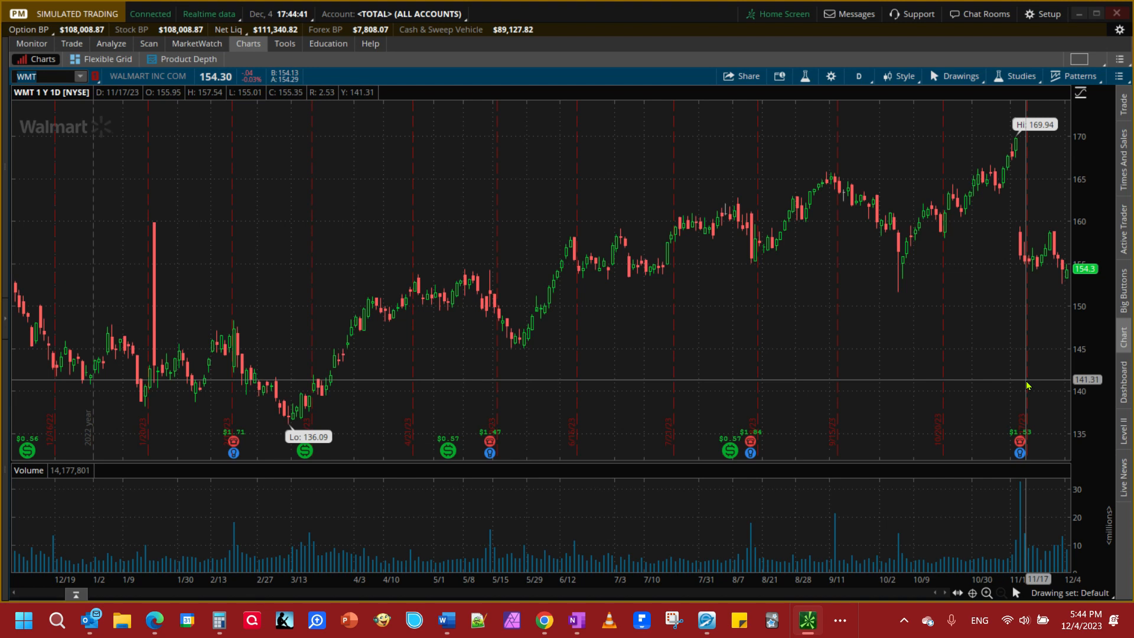
mouse_move(861, 237)
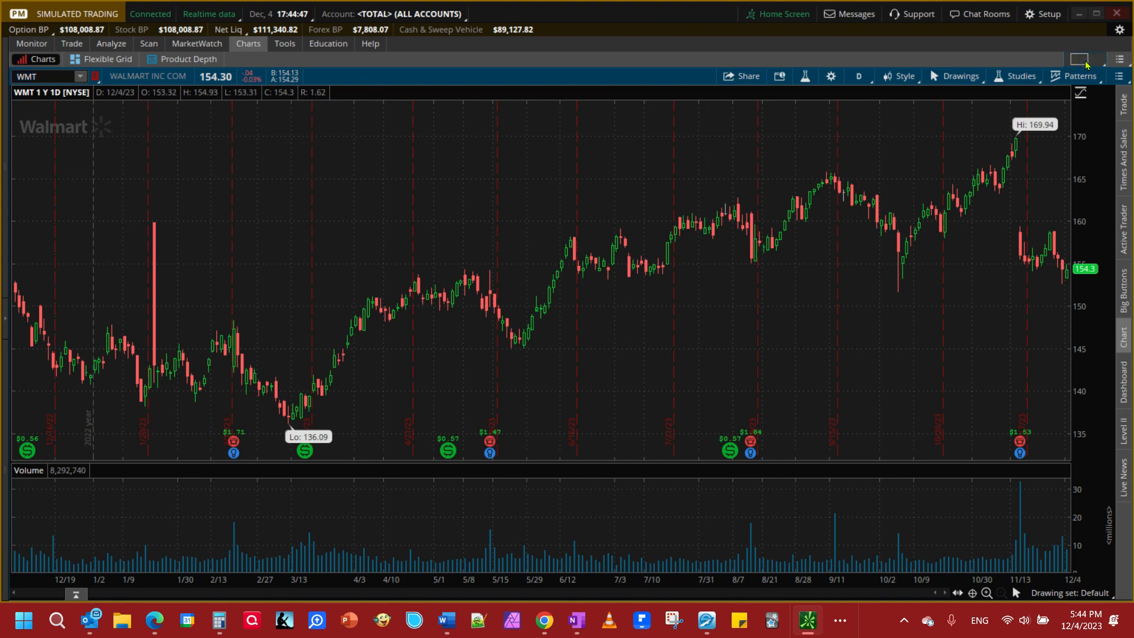
click(1080, 59)
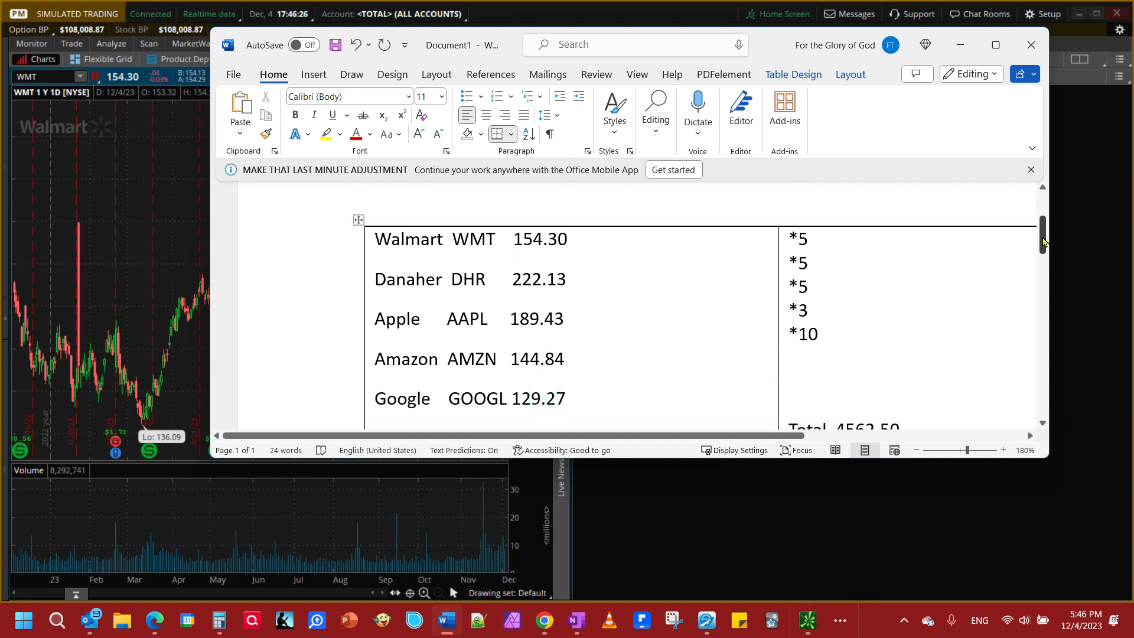
scroll(down, 3)
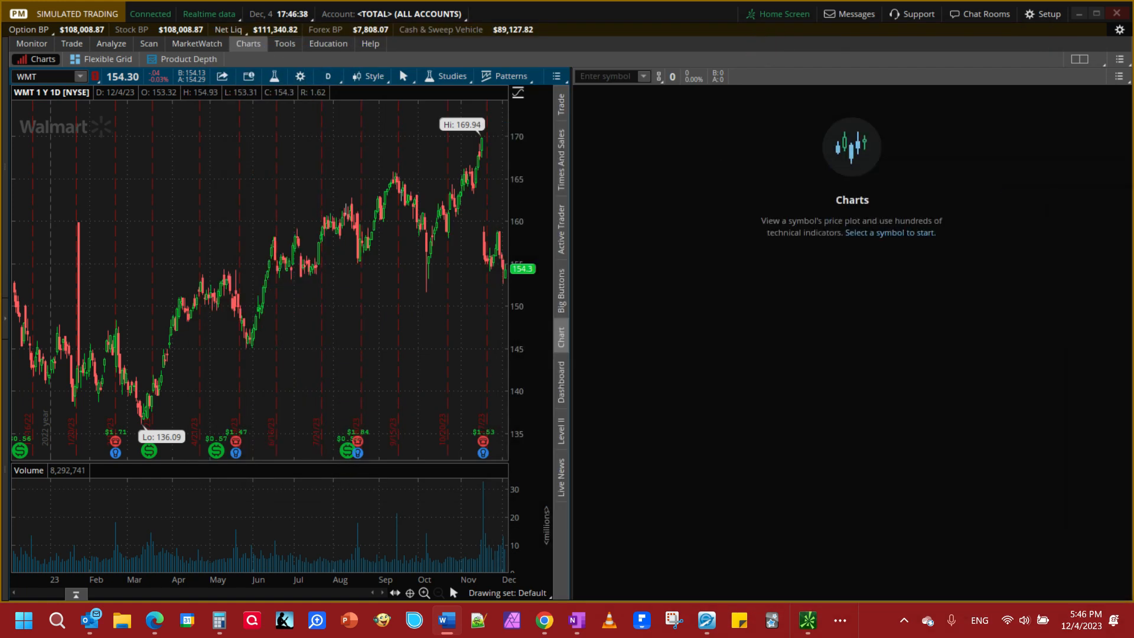
mouse_move(449, 116)
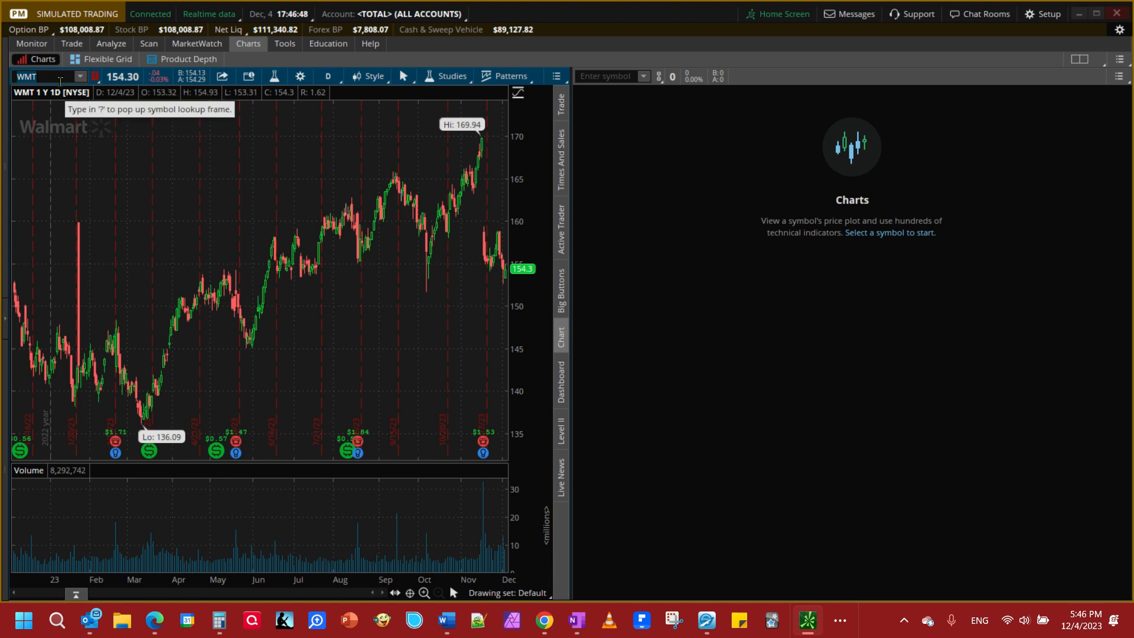
Step: Enter the combined symbol WMT+DHR+AAPL+AMZN+GOOGL in the left chart
click(40, 76)
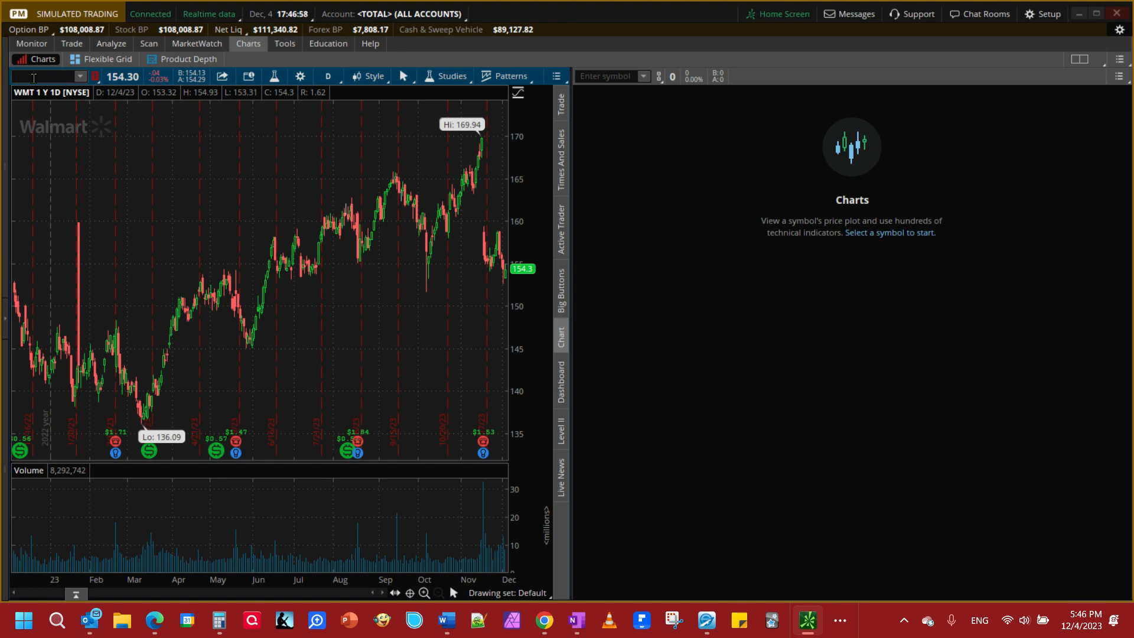
text(WMT)
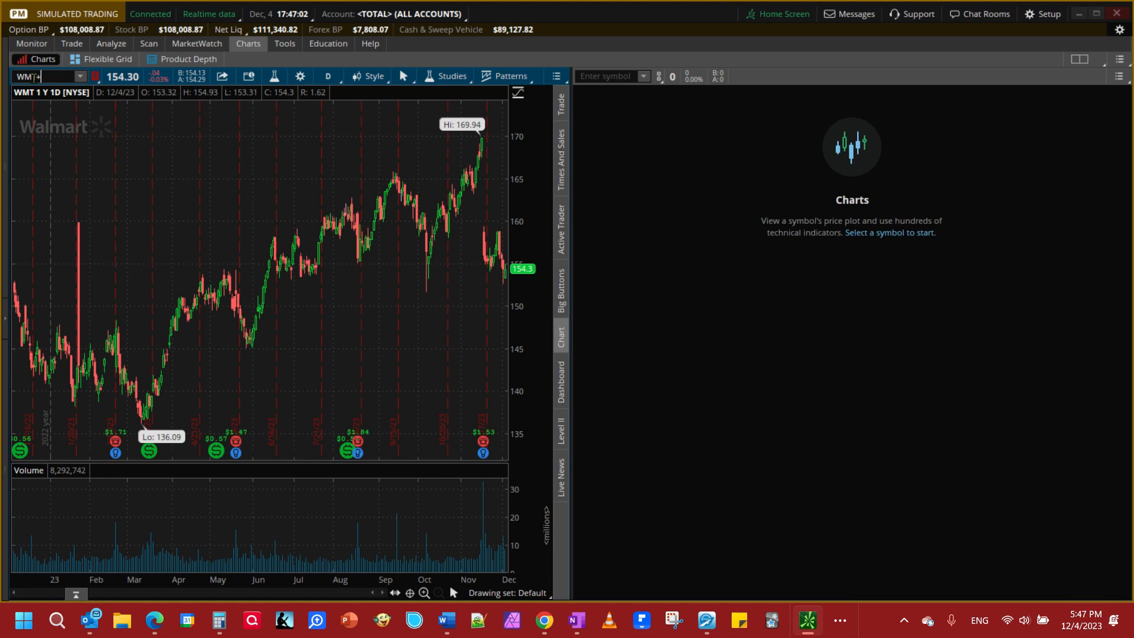
text(DHR+)
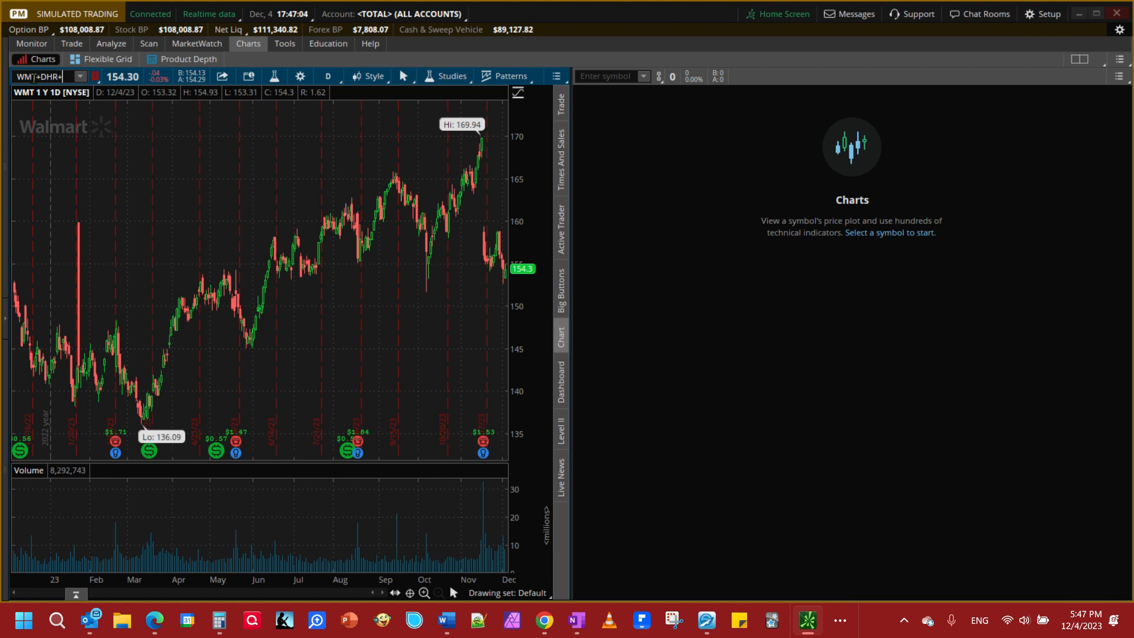
text(A)
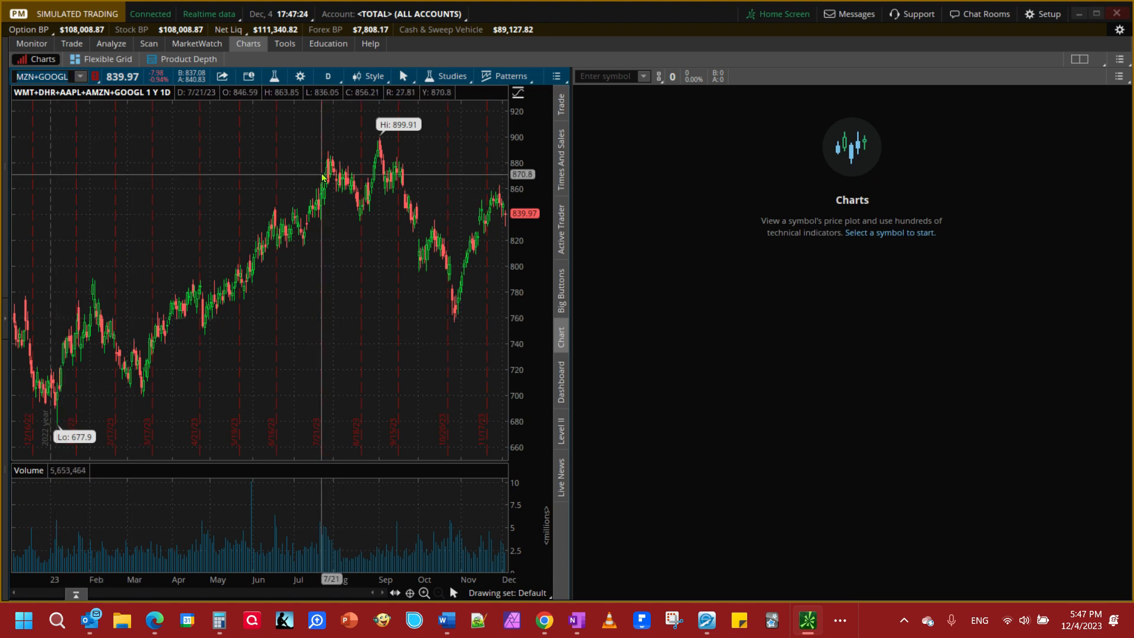
mouse_move(112, 288)
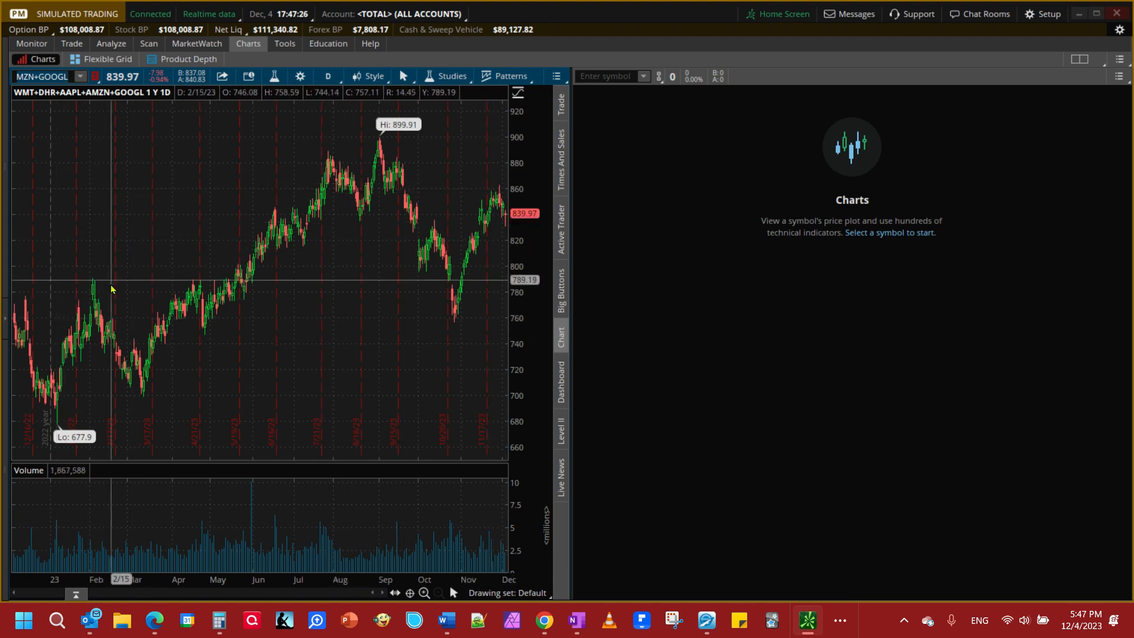
mouse_move(36, 325)
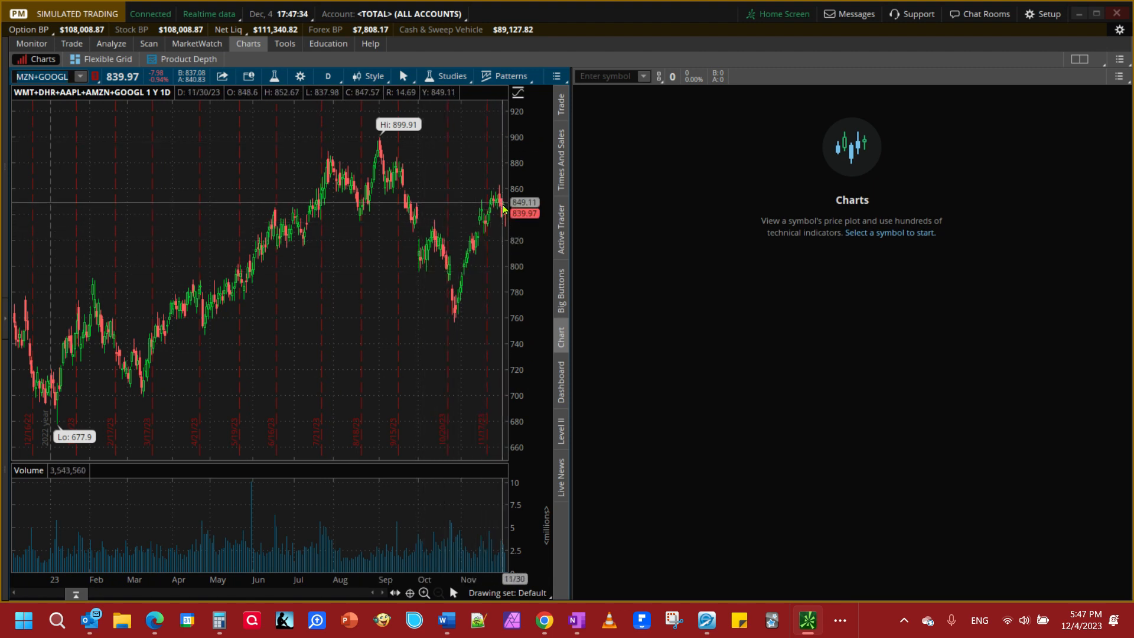
mouse_move(536, 226)
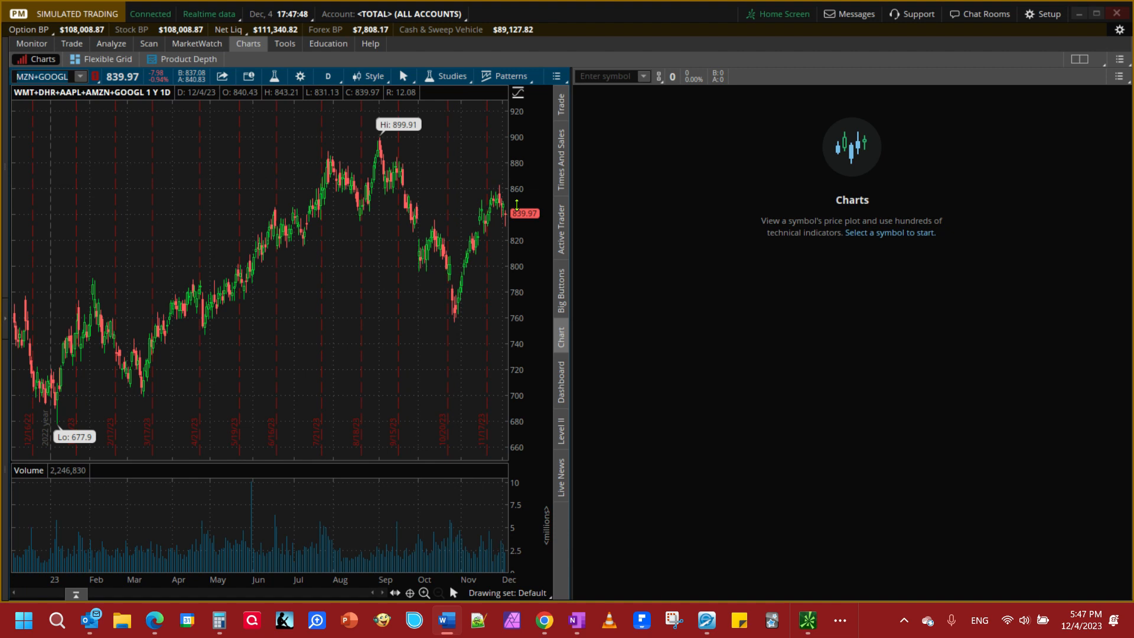
mouse_move(701, 244)
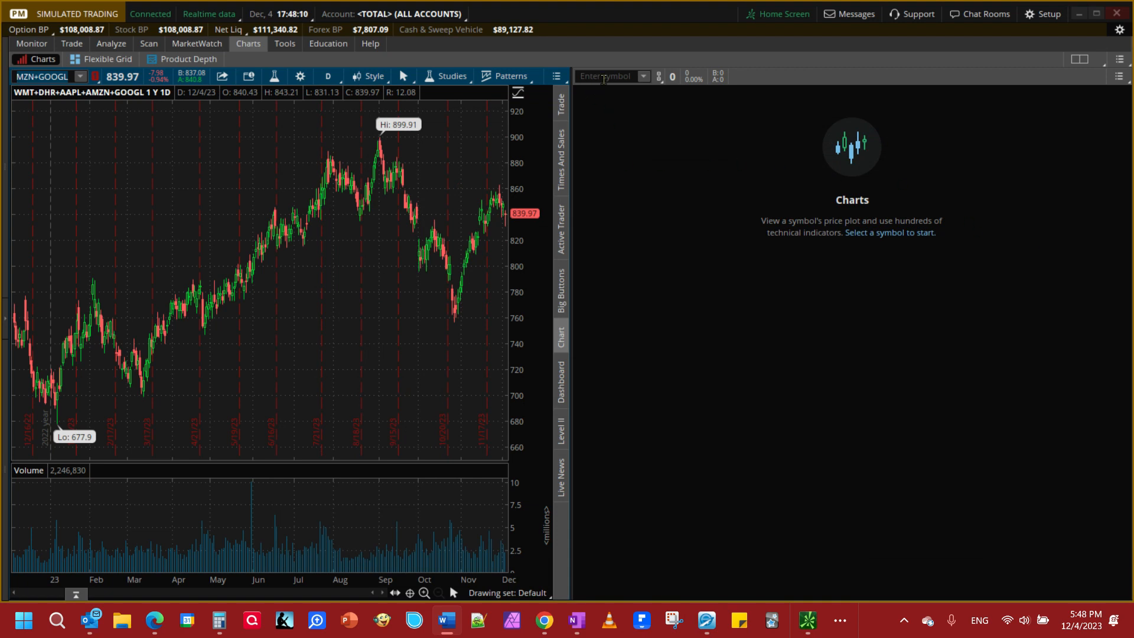
Step: Enter 5*WMT+5*DHR+5*AAPL+3*AMZN+10*GOOGL as the right chart's symbol
click(611, 76)
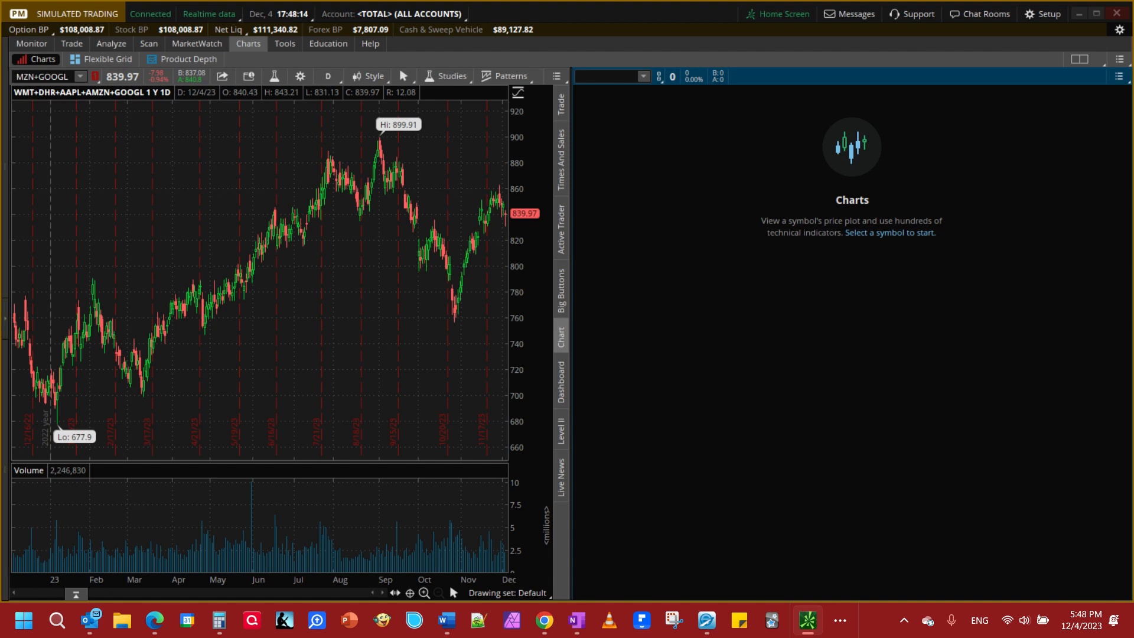
mouse_move(754, 245)
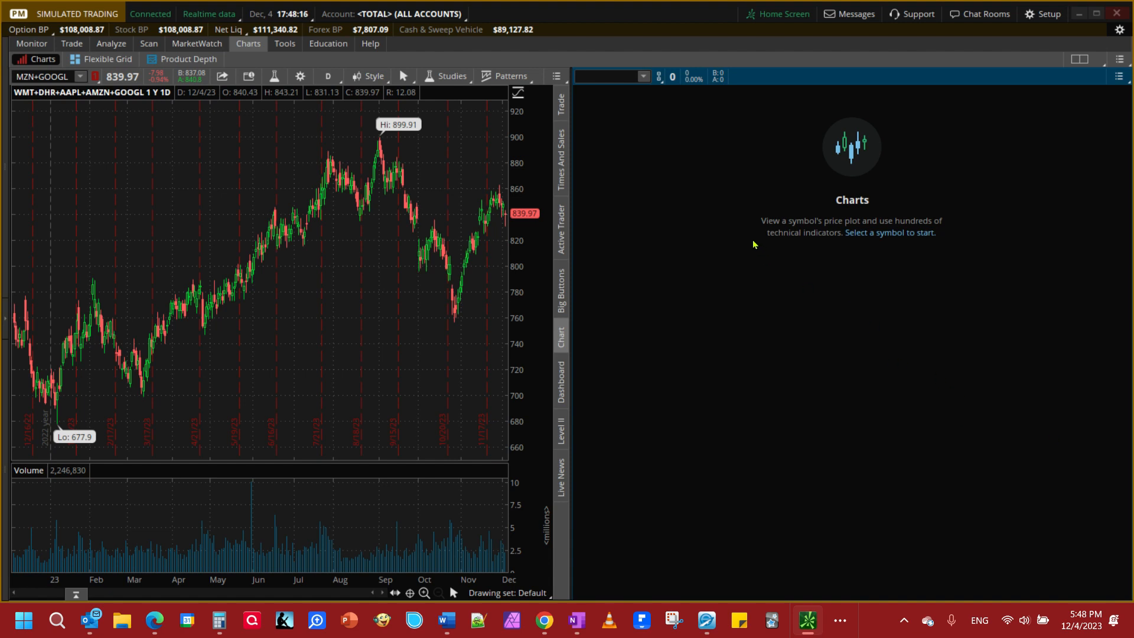
text(5*)
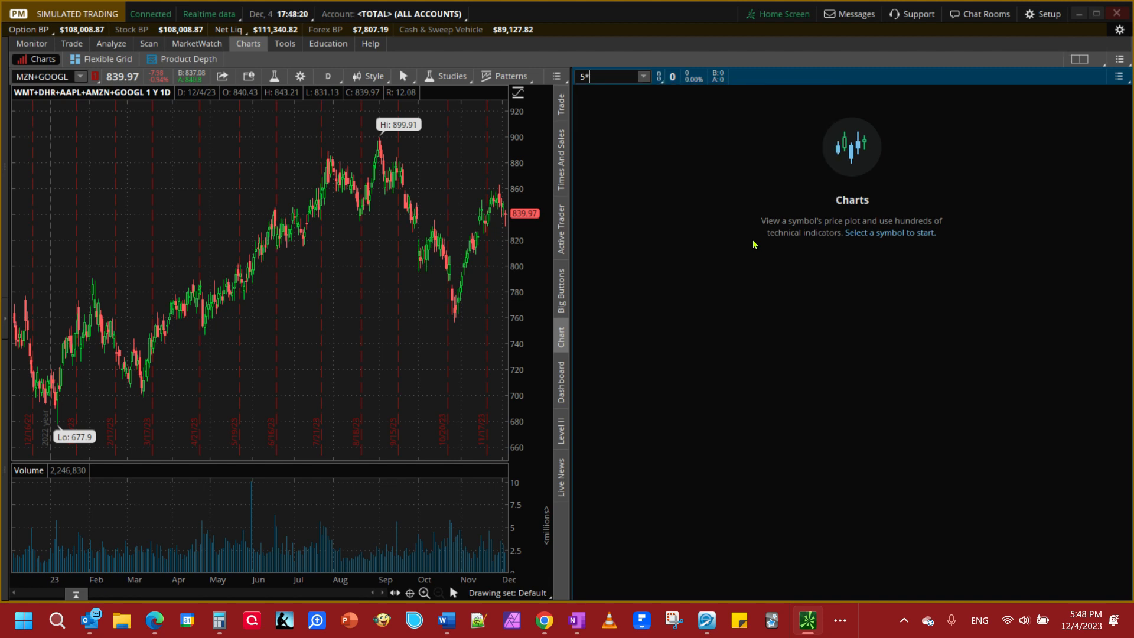
text(WMT)
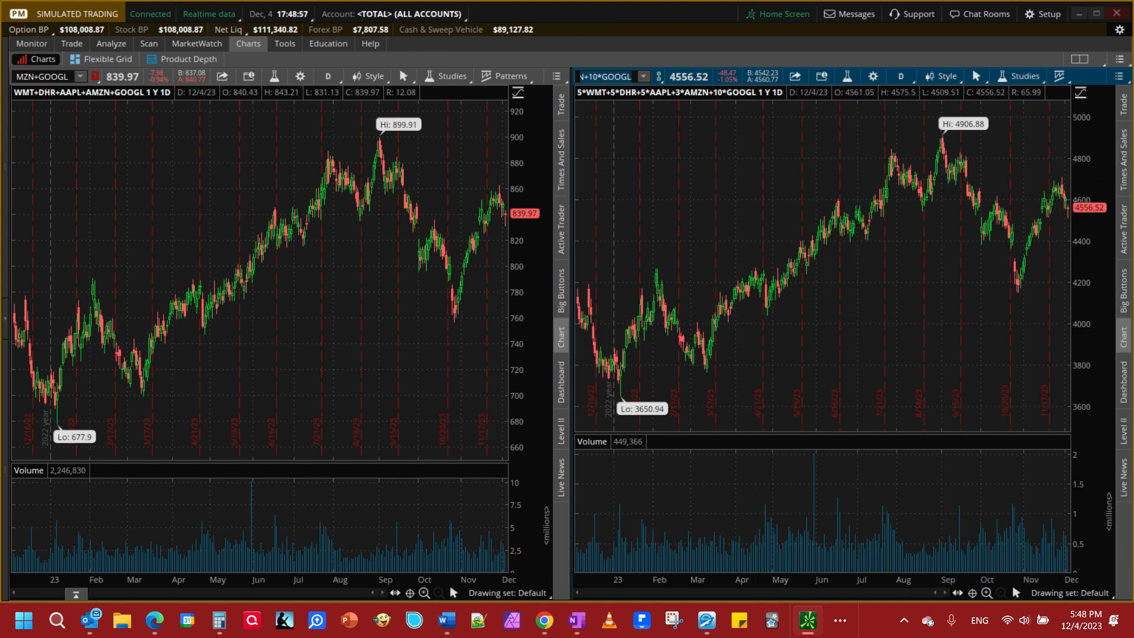
click(444, 619)
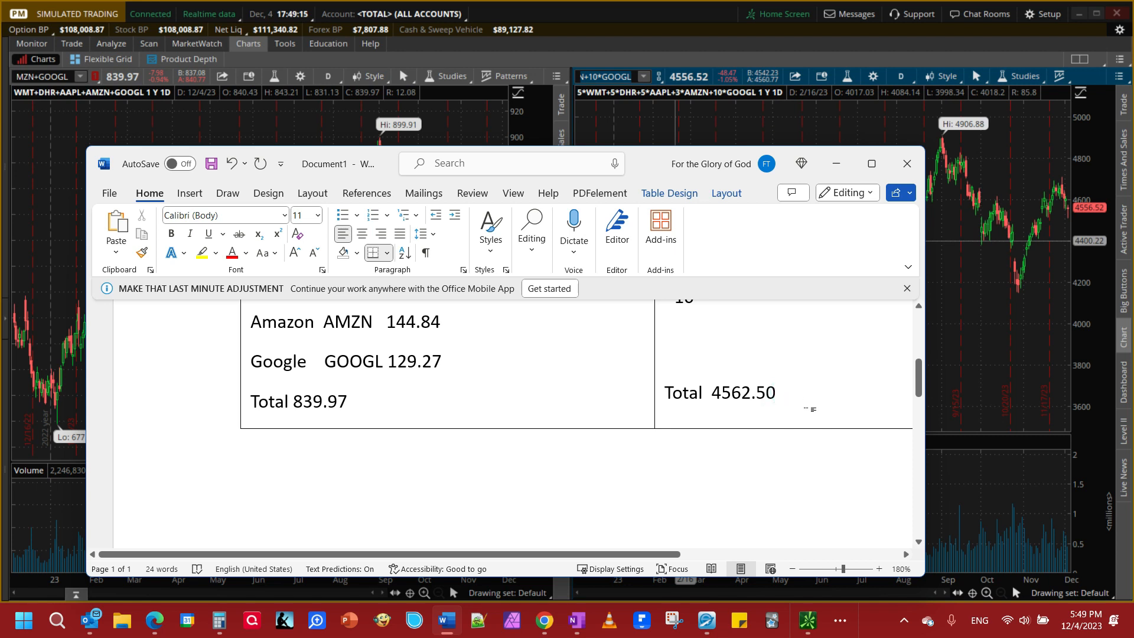
Step: Replace the trailing zero of the 4562.50 portfolio total in the notes with 2
key(Backspace)
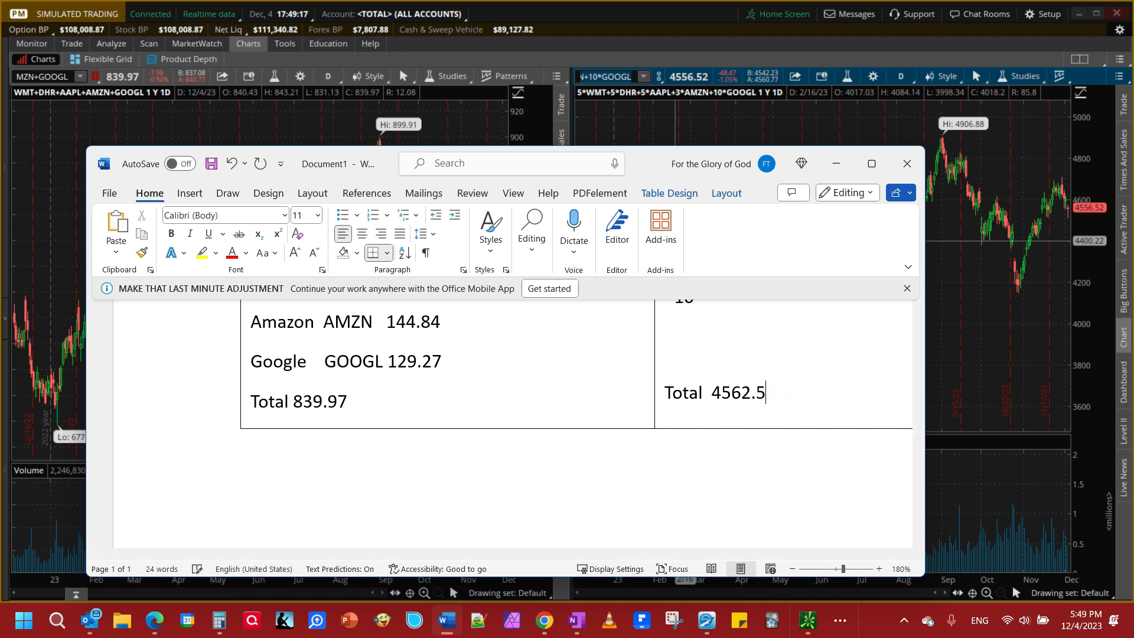
text(2)
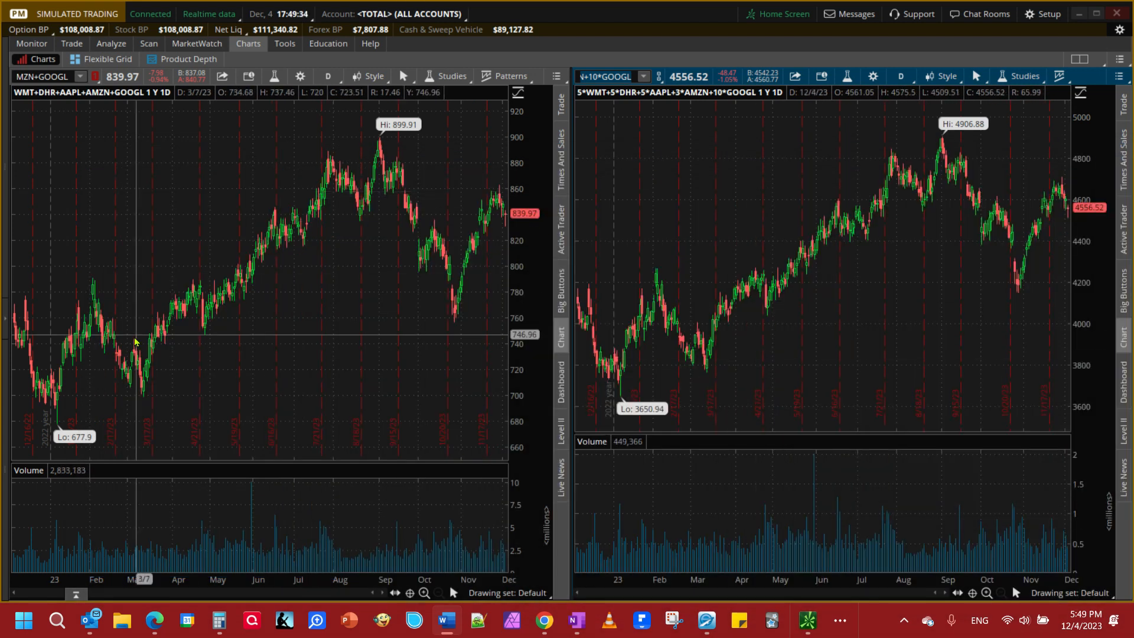
mouse_move(499, 196)
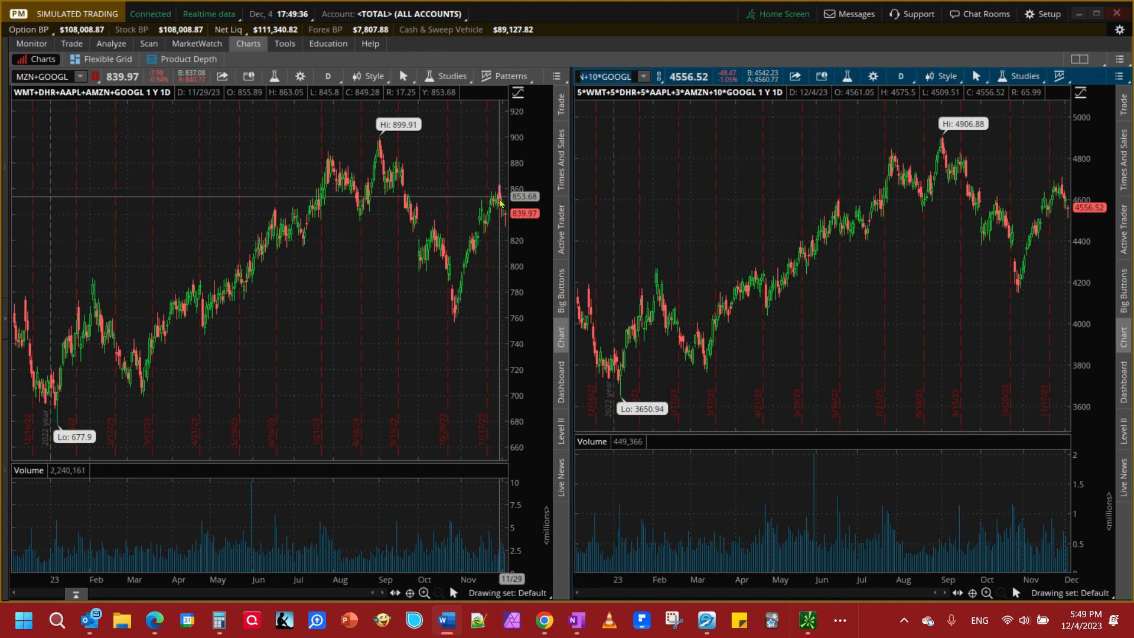
mouse_move(612, 341)
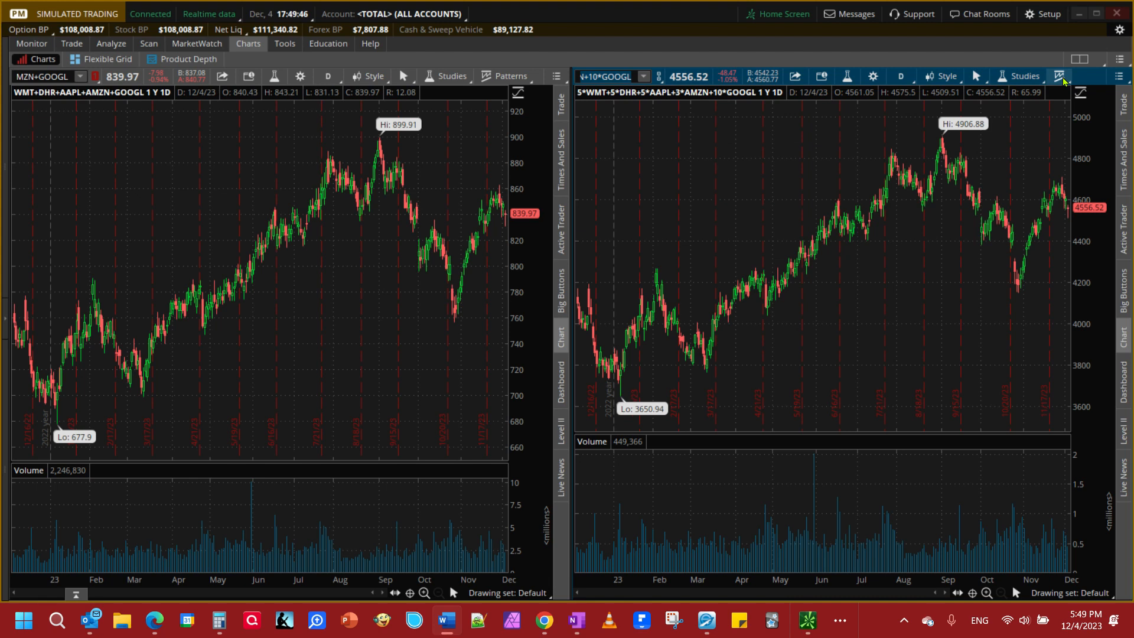
Step: Open the Patterns options and then the chart-grid layout menu
click(1061, 77)
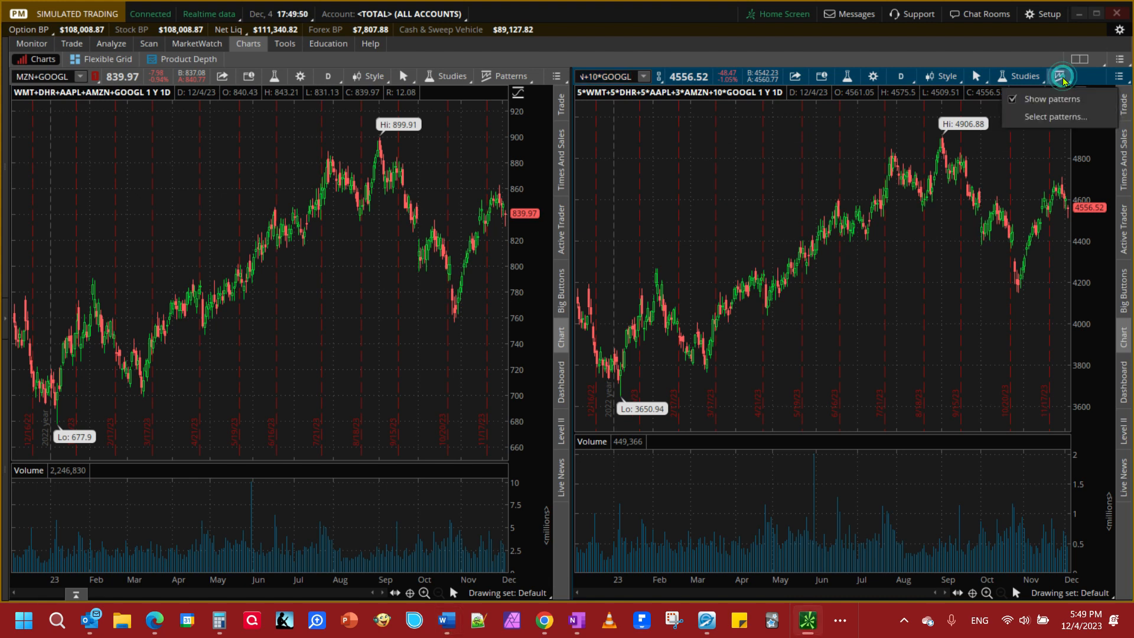
click(1020, 76)
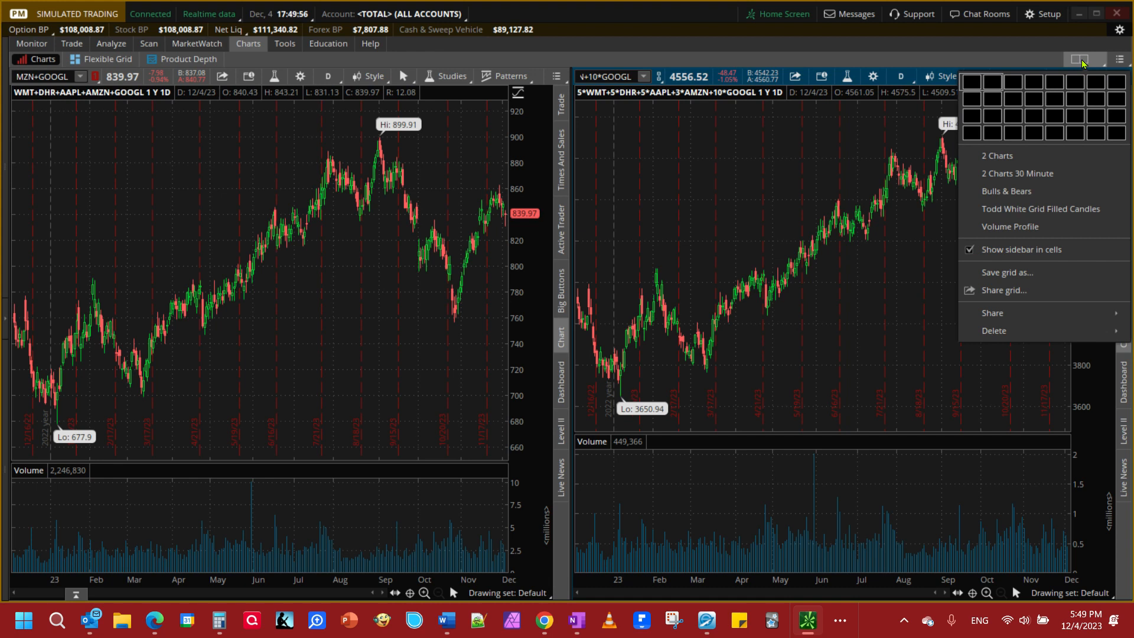
mouse_move(1005, 273)
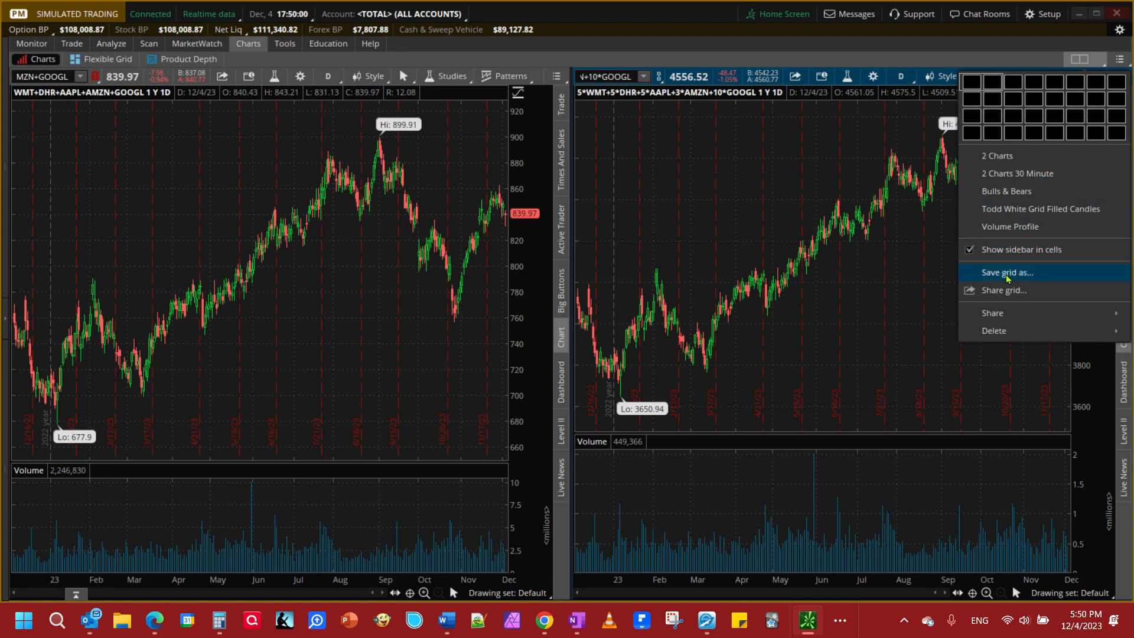
Step: Save the current two-chart grid layout as 'YouTube Example'
click(1005, 272)
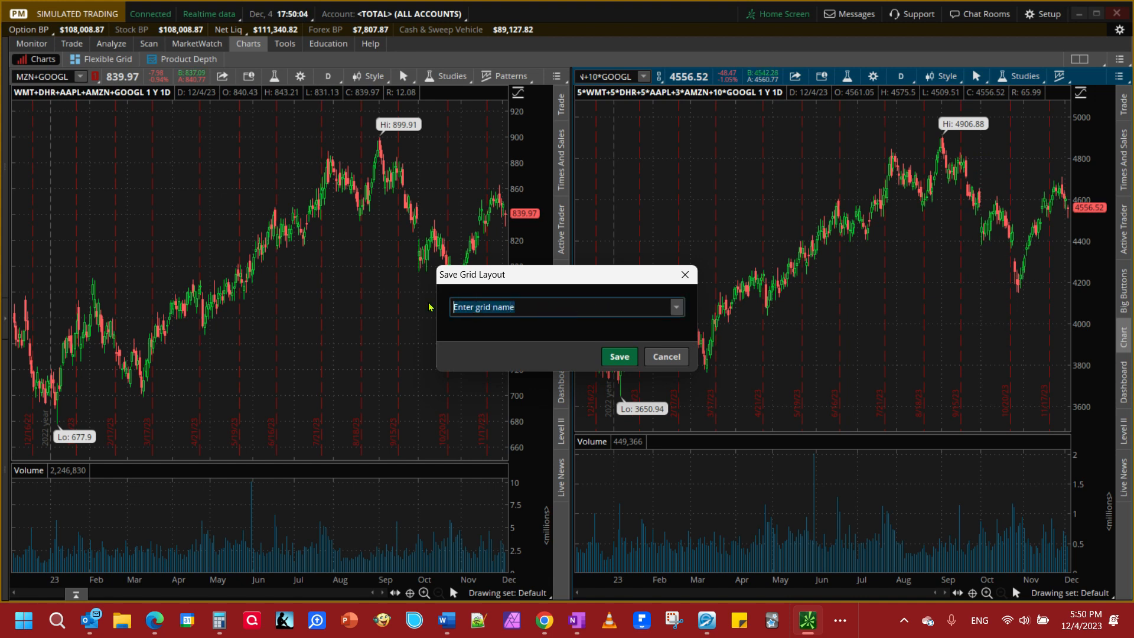
text(YouTube Exa)
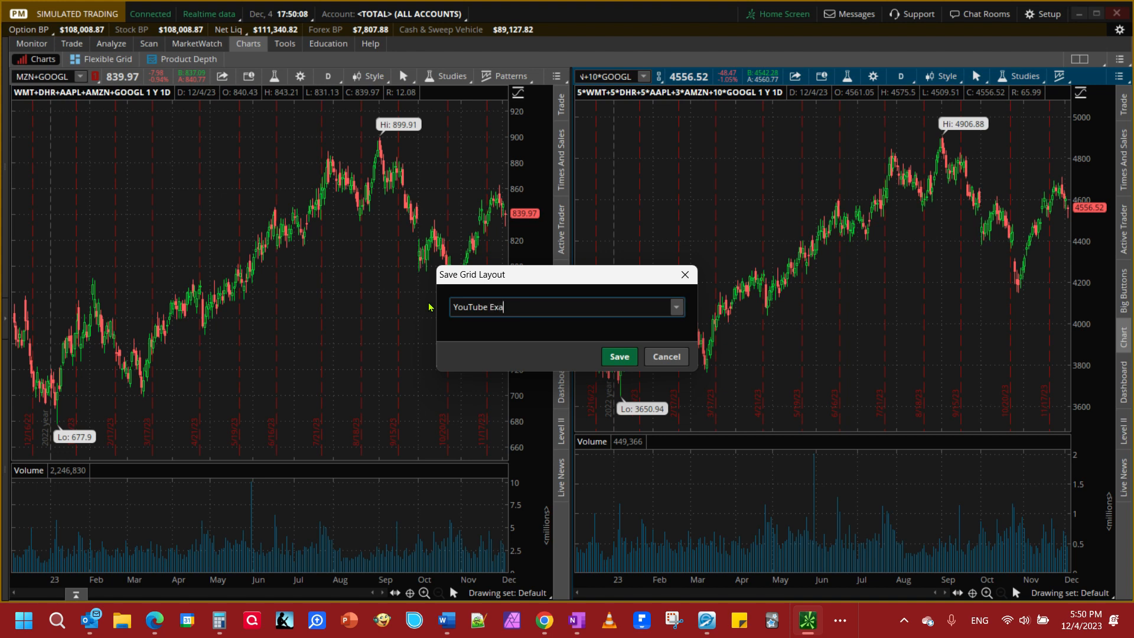
text(mple)
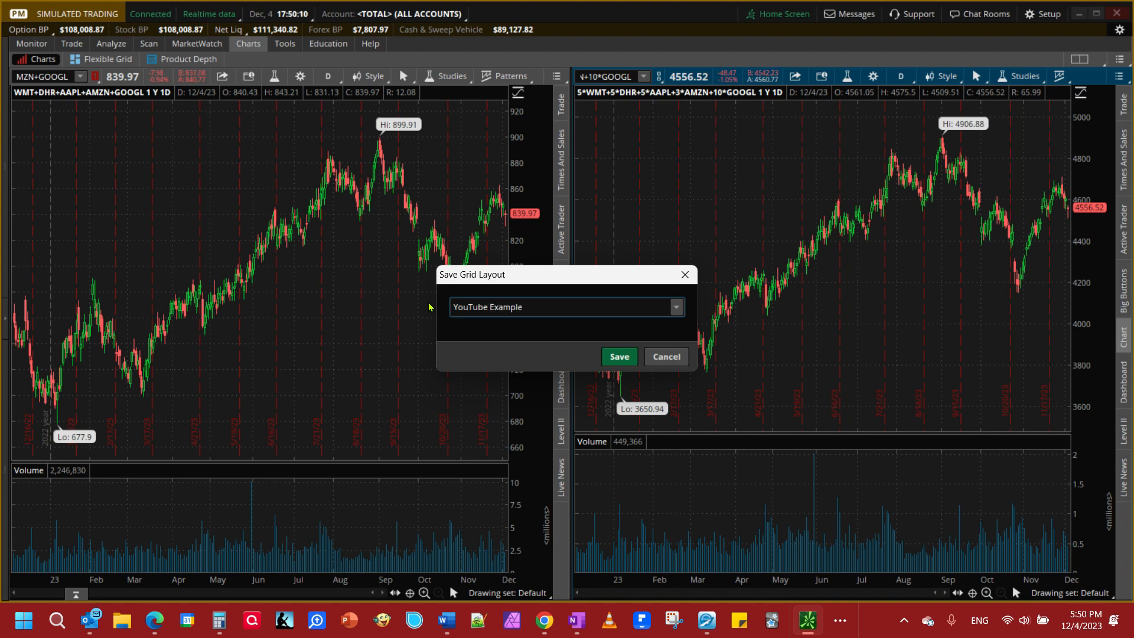
click(619, 356)
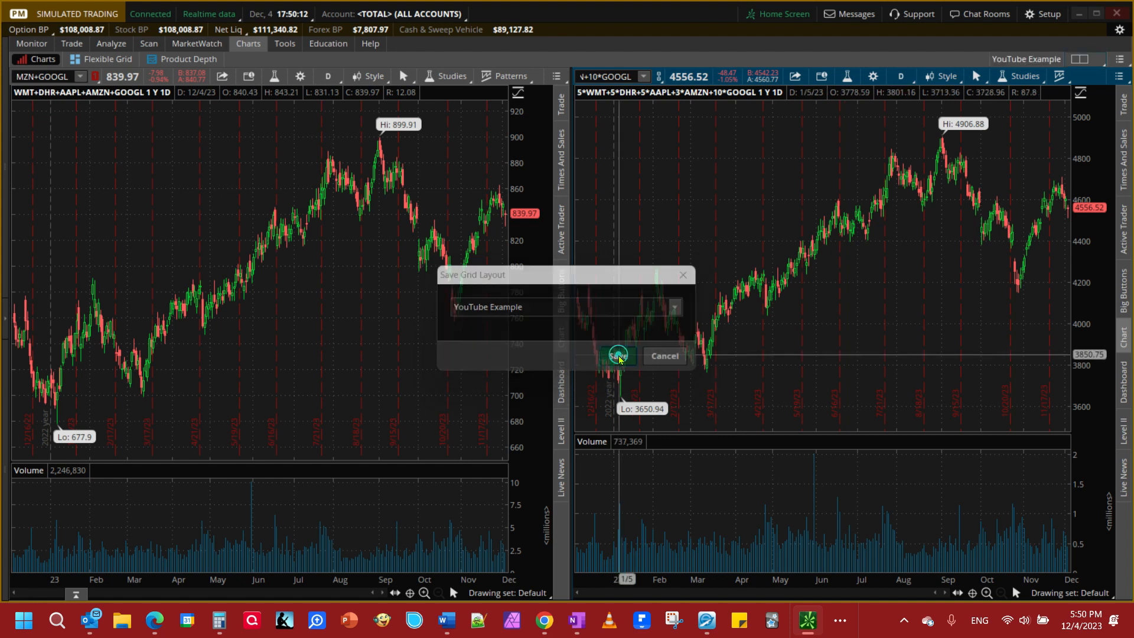
Step: Overlay SPY as a comparison symbol on the weighted portfolio chart
click(616, 355)
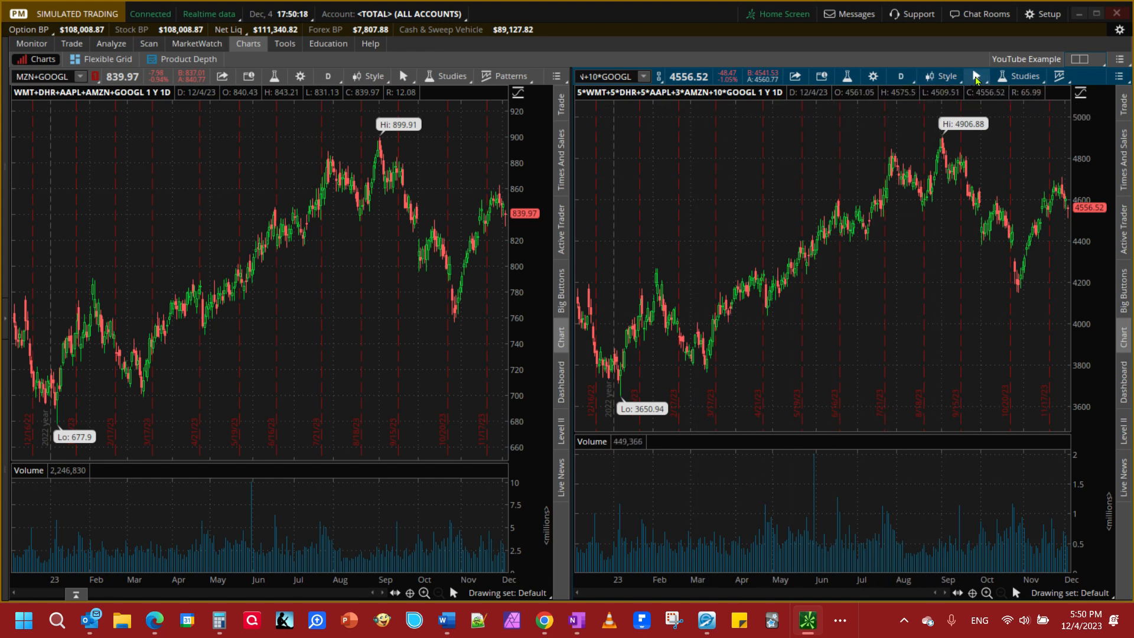
click(1023, 76)
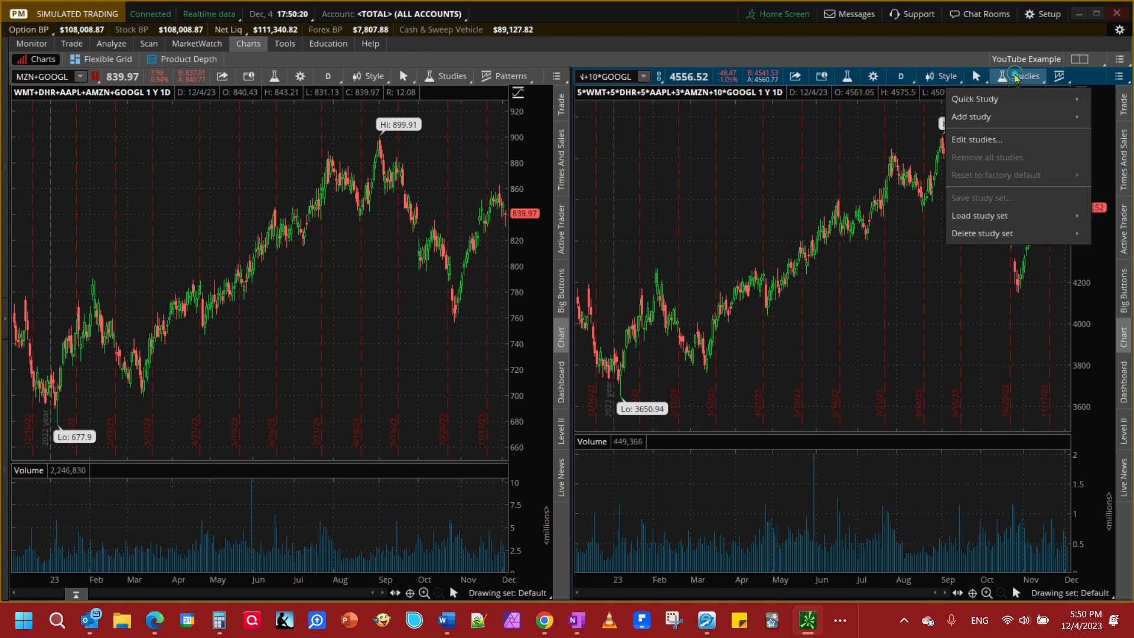
mouse_move(971, 116)
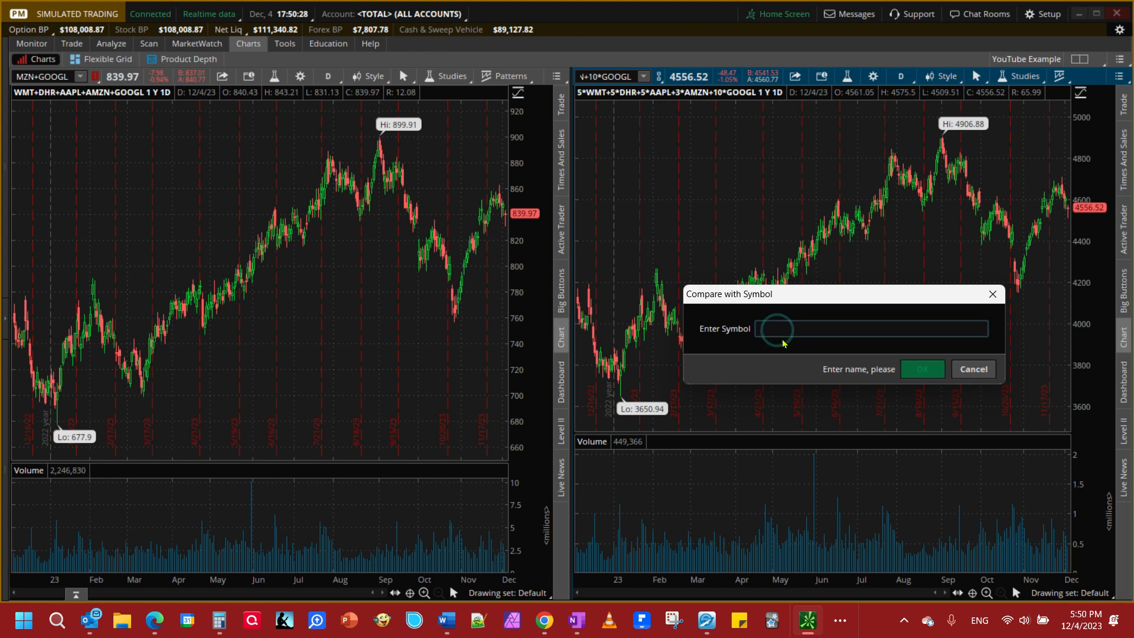
text(SPY)
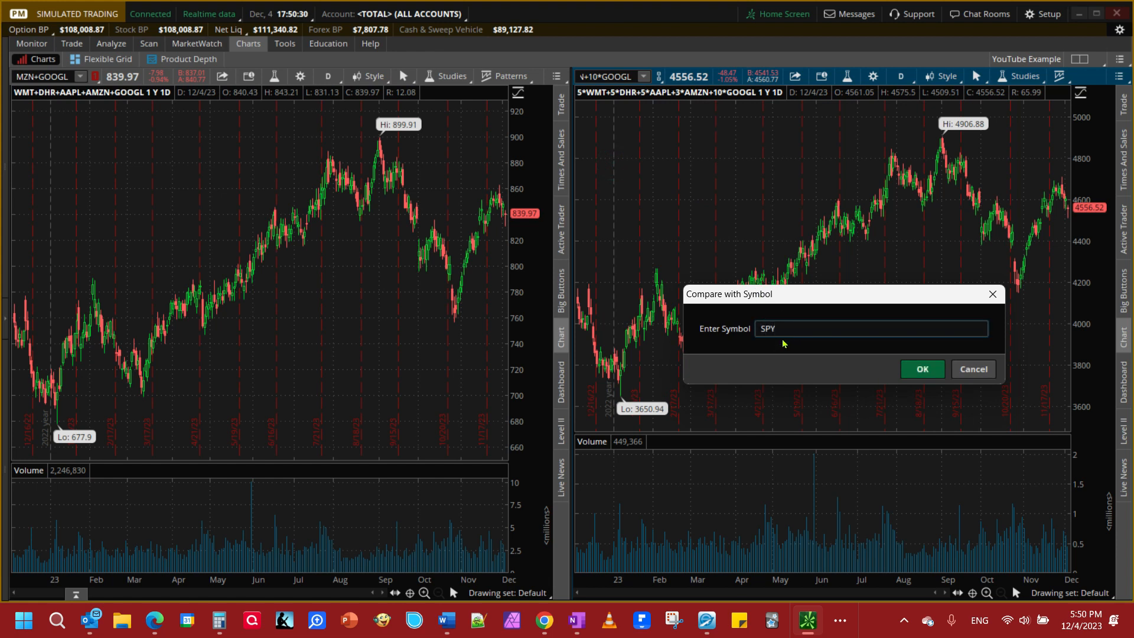
click(922, 368)
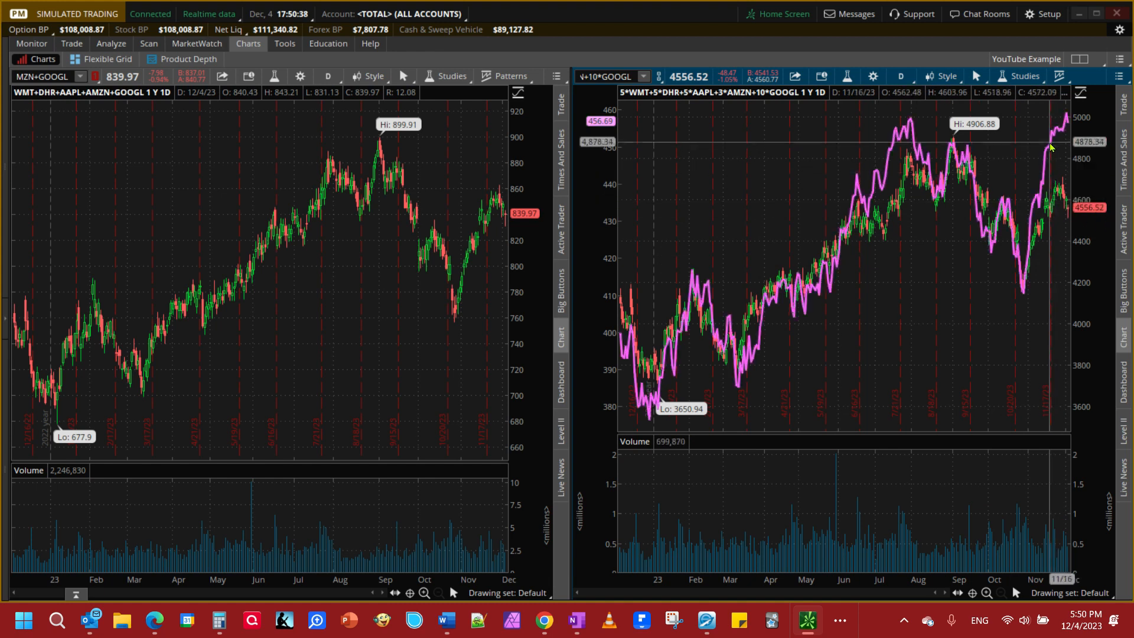
mouse_move(1060, 210)
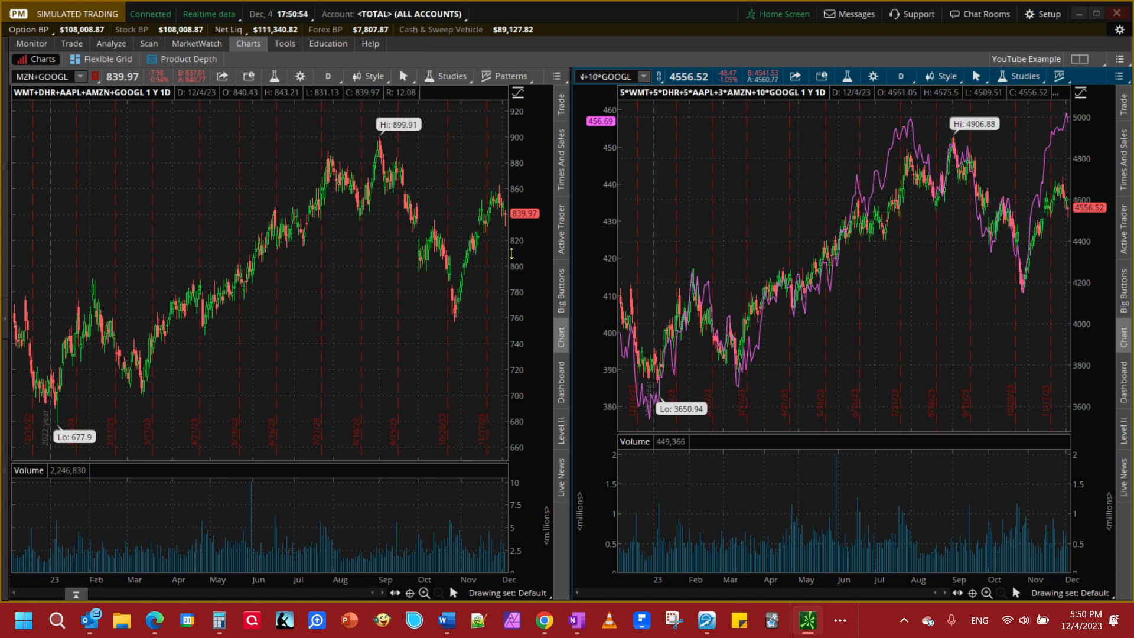
mouse_move(1031, 64)
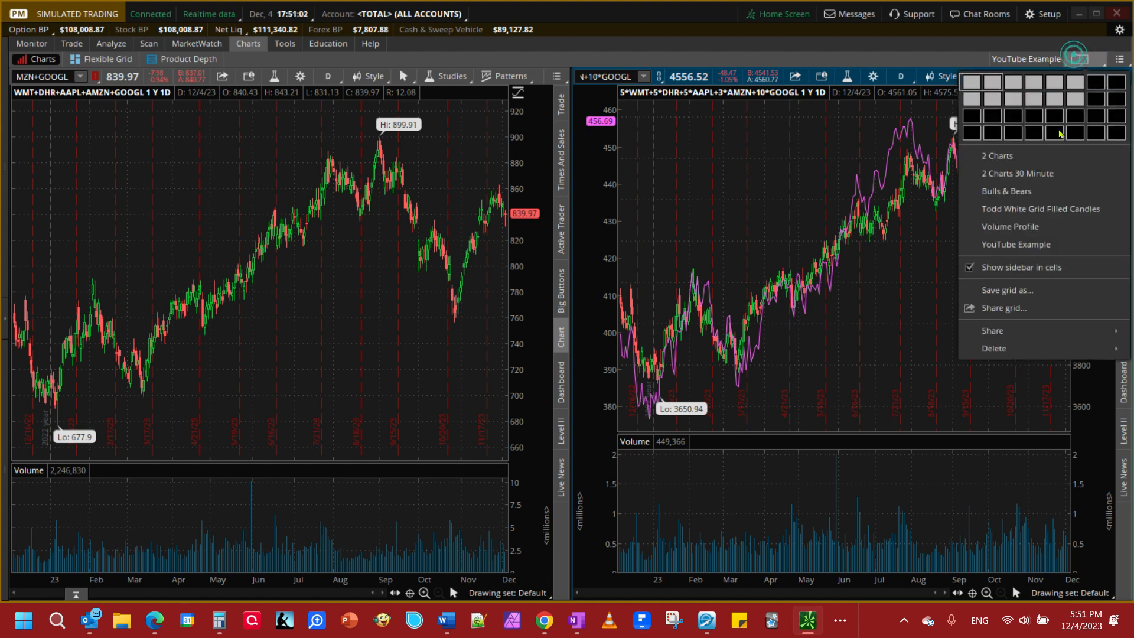
Step: Re-save the grid as 'YouTube Example', then reset the Charts page to default
click(1006, 289)
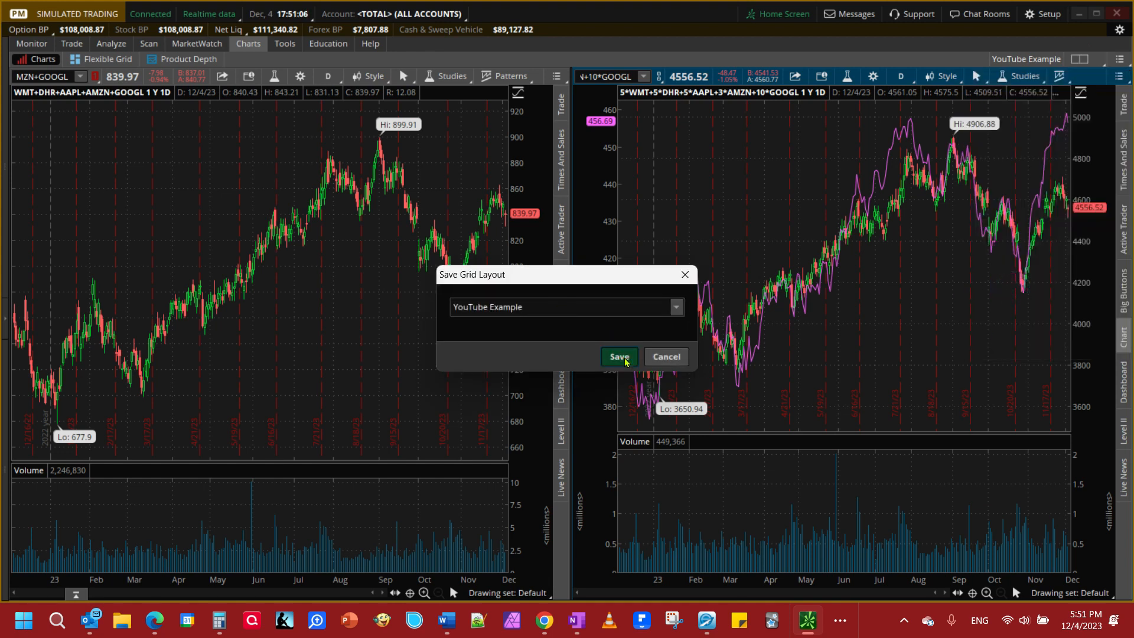
click(619, 357)
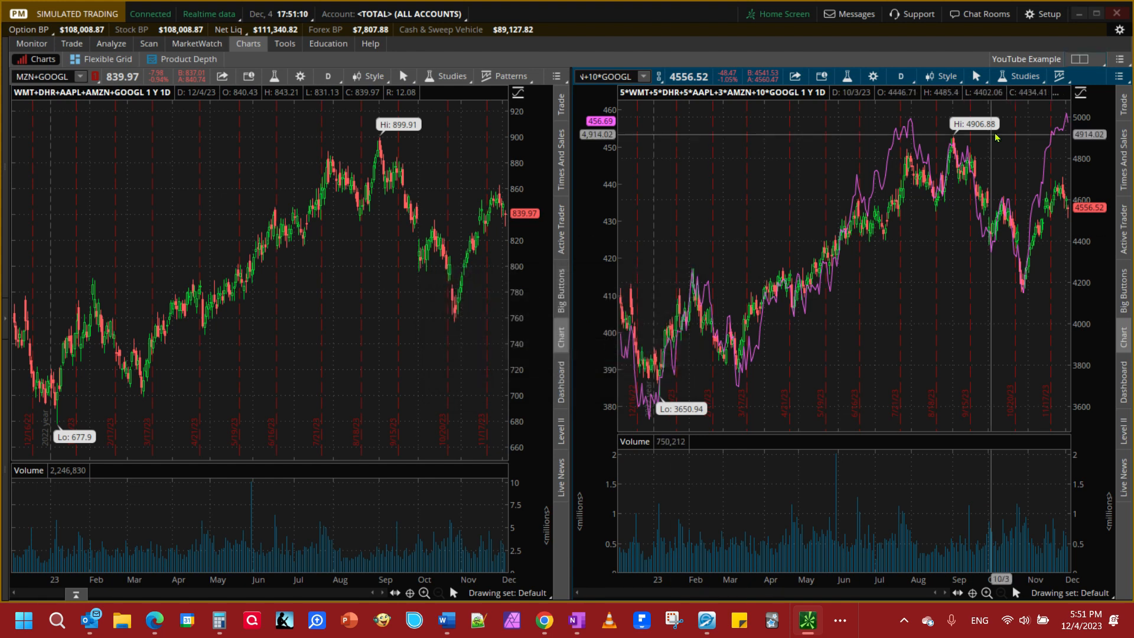
click(1084, 59)
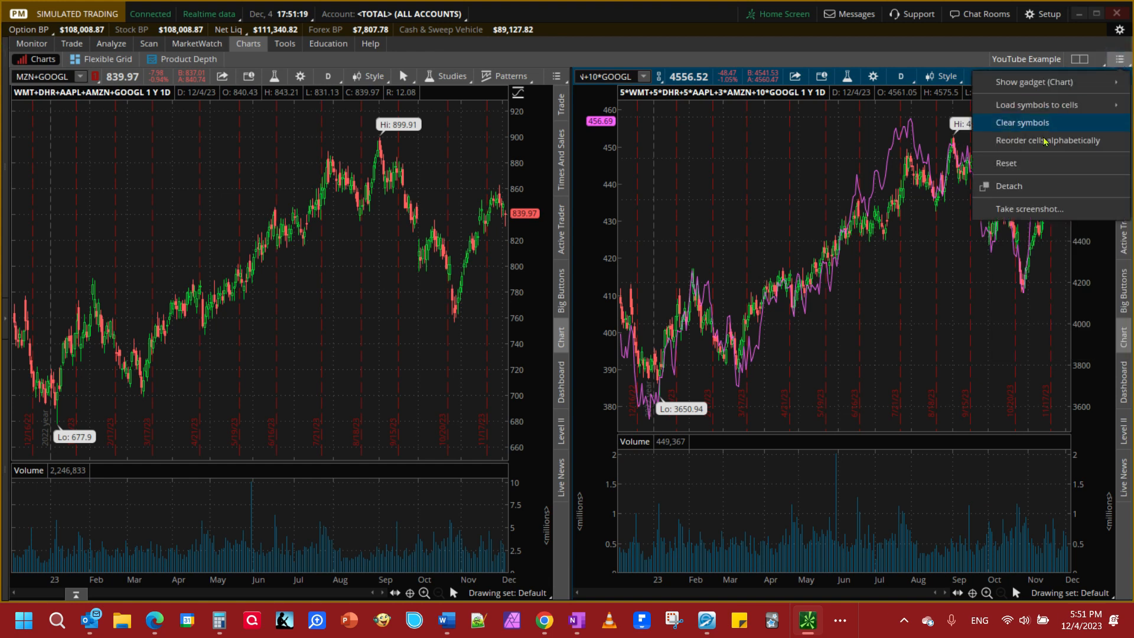
click(1006, 164)
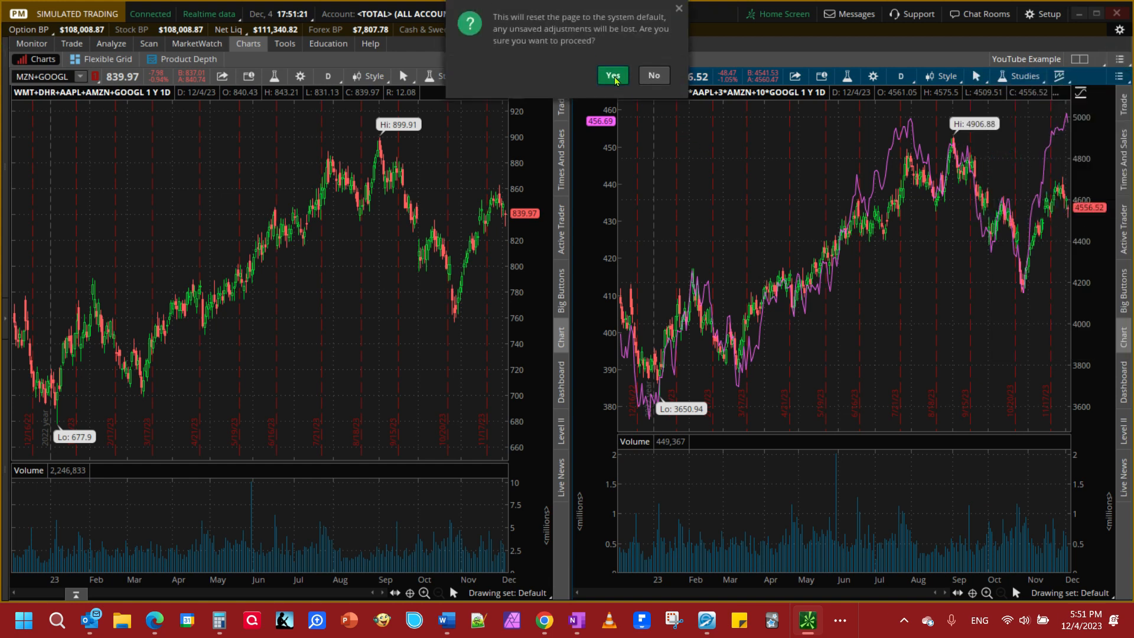
click(611, 75)
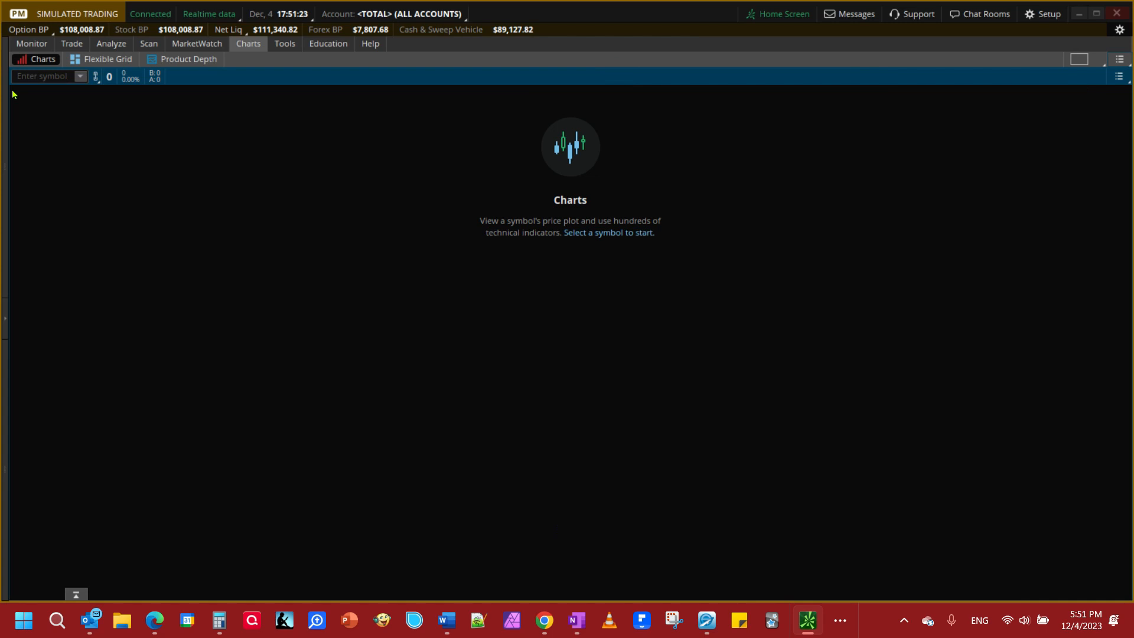
Step: Open the saved grid layouts list over the blank chart
click(1081, 59)
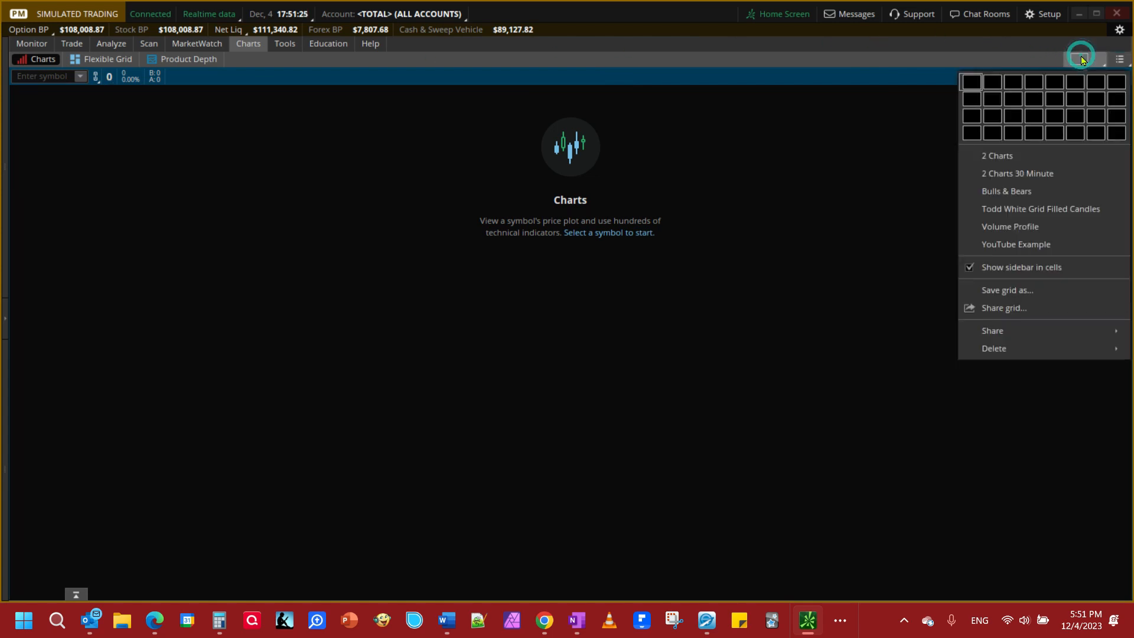
mouse_move(1009, 226)
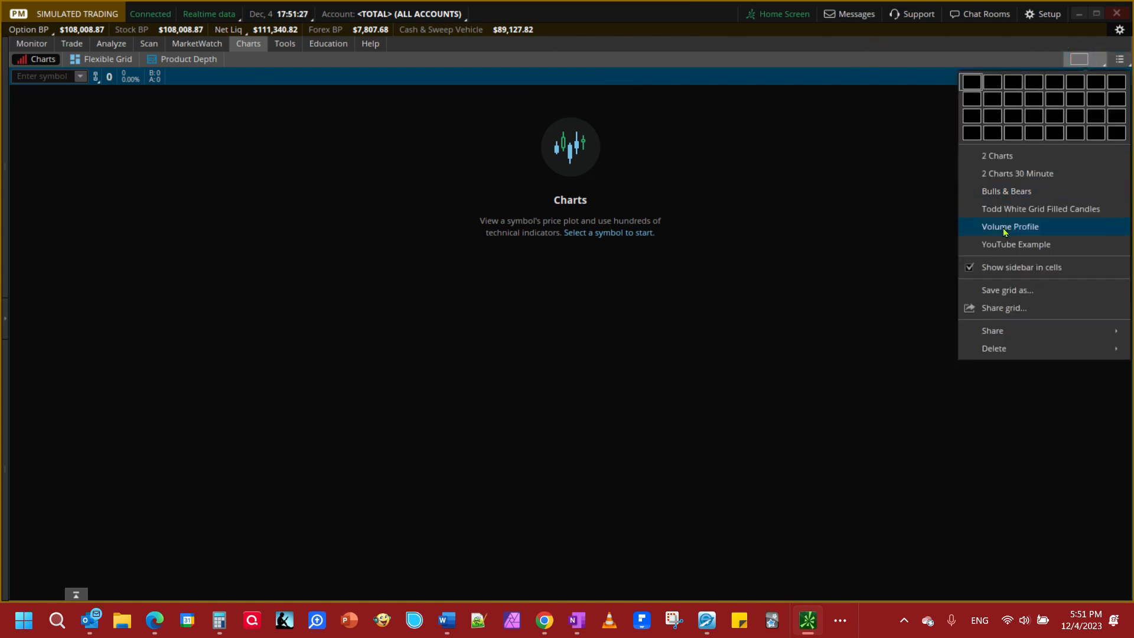
mouse_move(1006, 291)
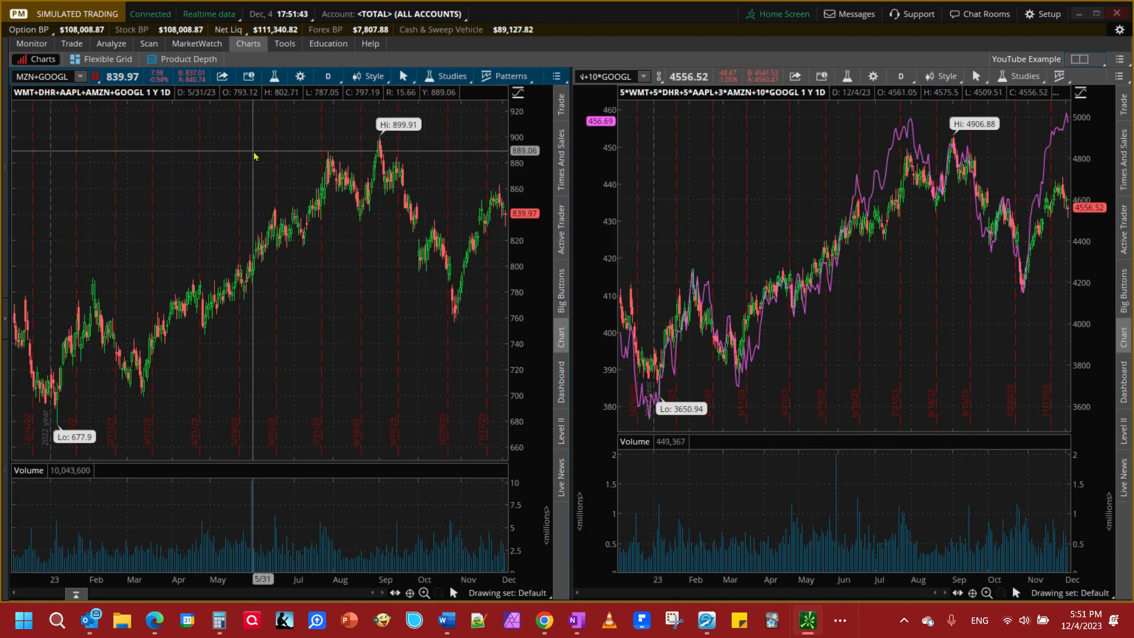
mouse_move(1026, 203)
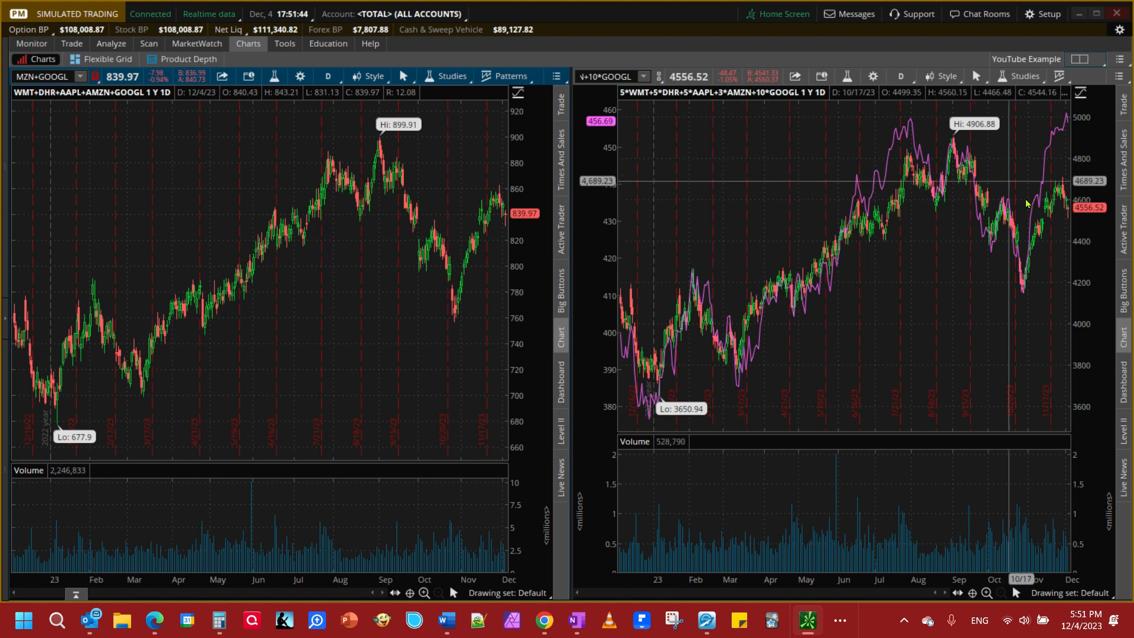
mouse_move(142, 249)
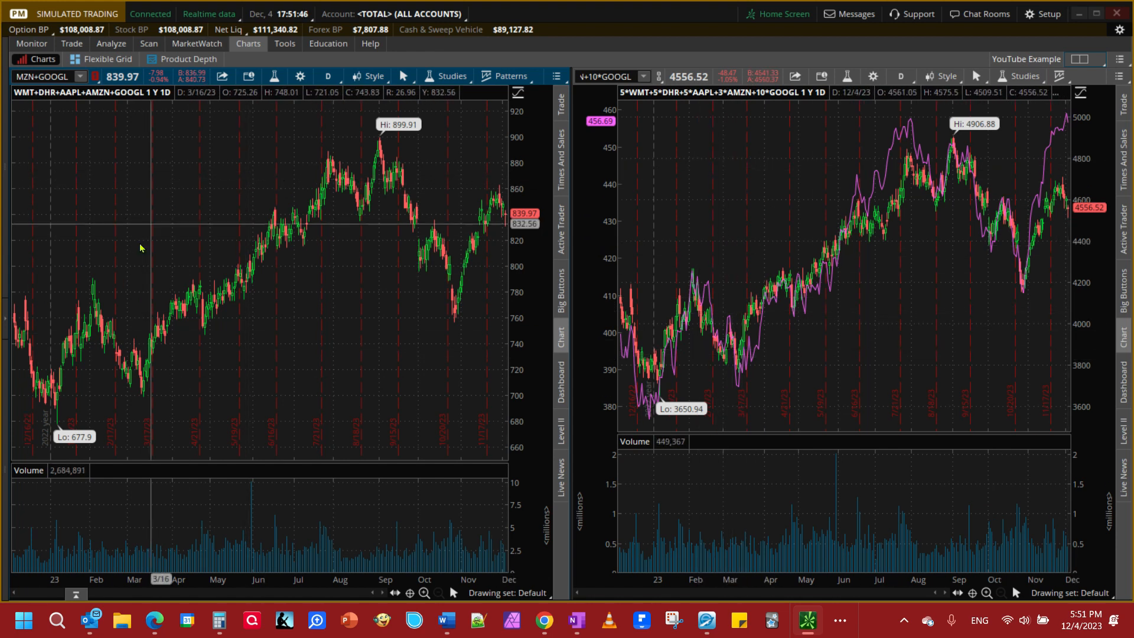
Step: Switch to a single-chart layout, then load the 'YouTube Example' grid
click(1080, 59)
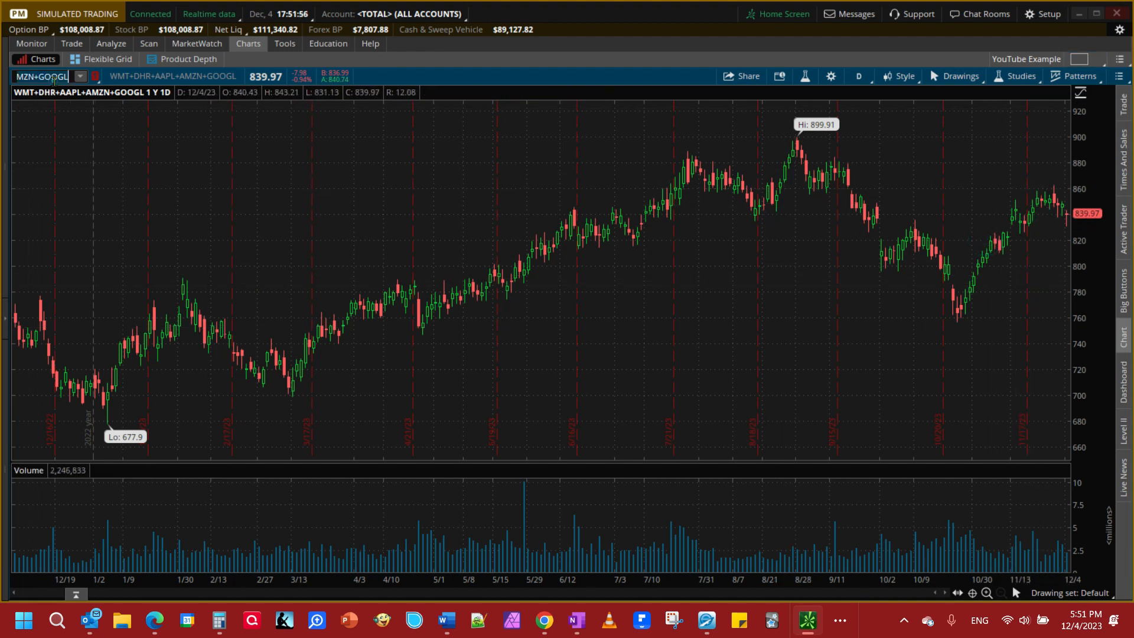
mouse_move(874, 59)
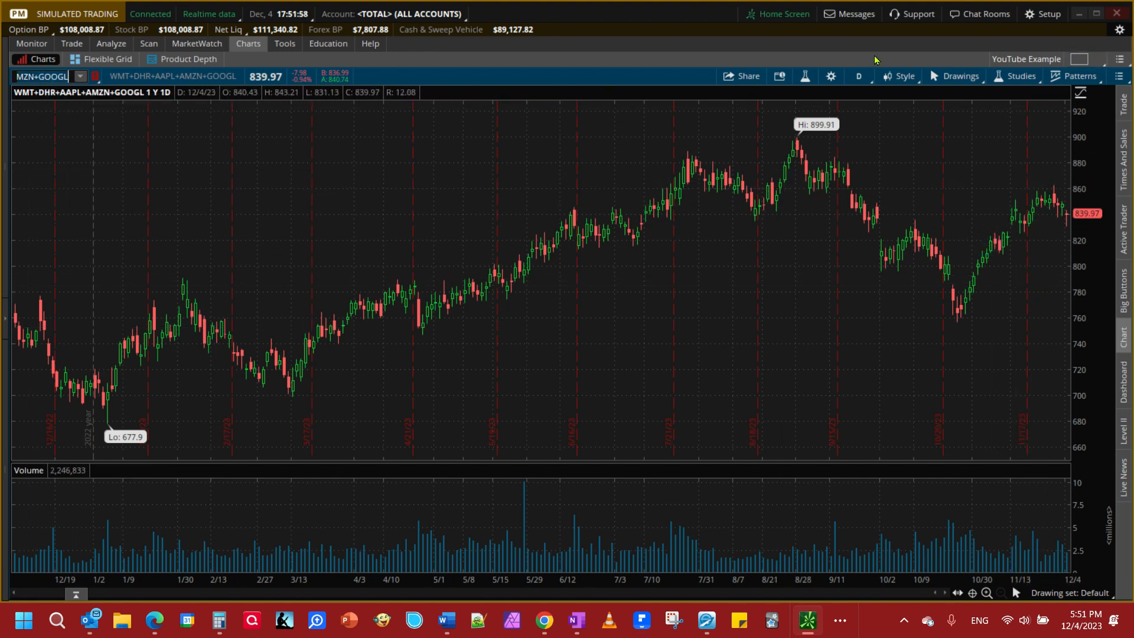
click(1119, 59)
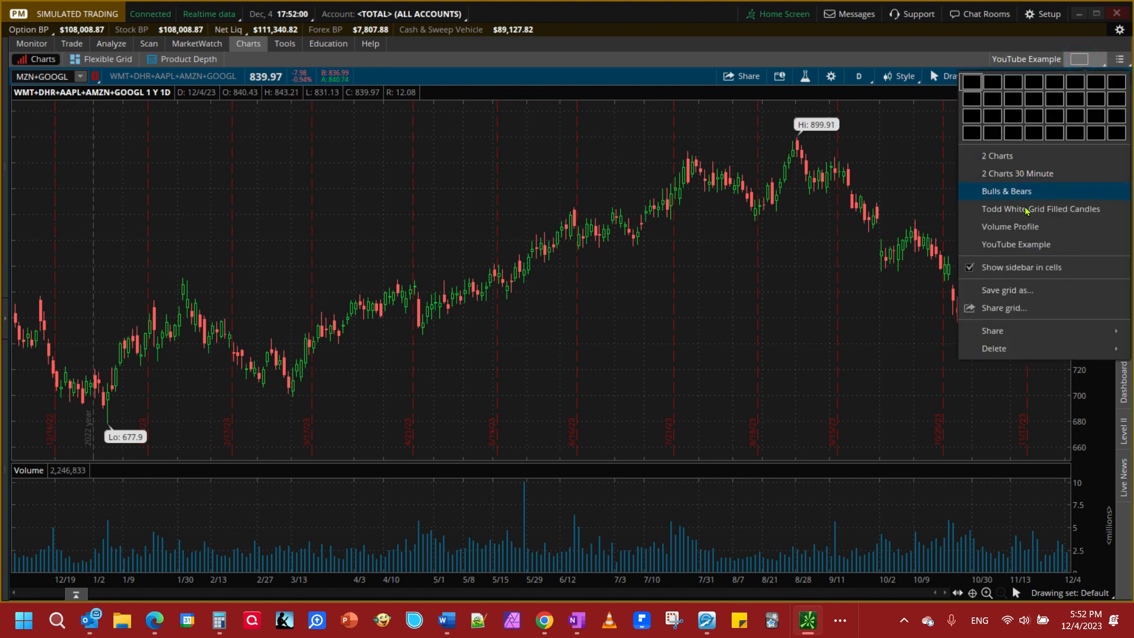
mouse_move(1006, 290)
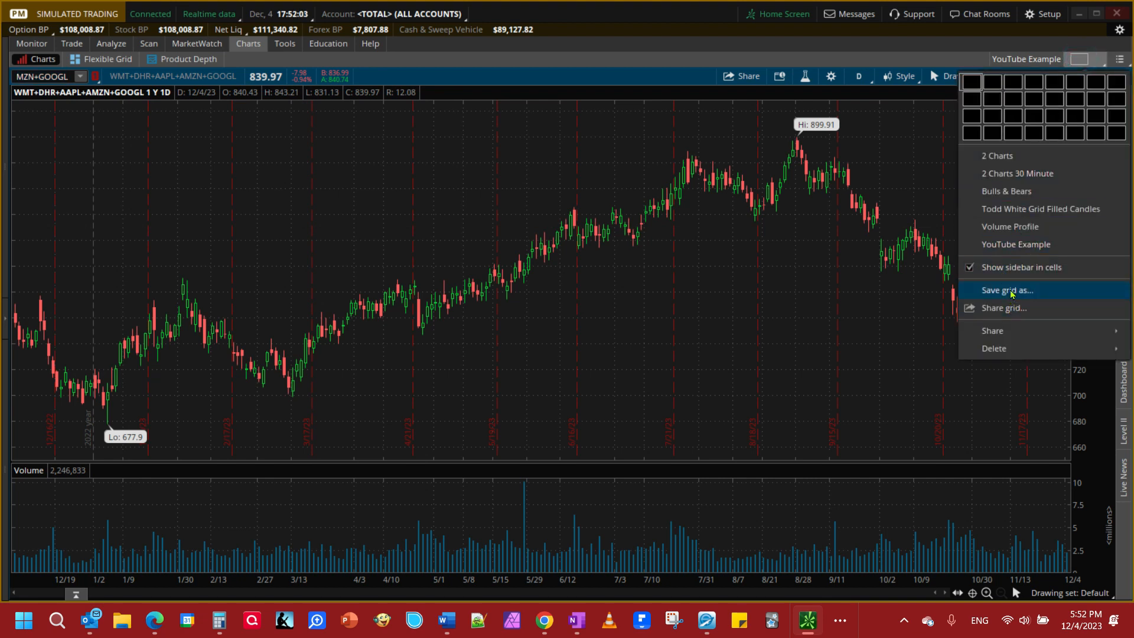
mouse_move(700, 152)
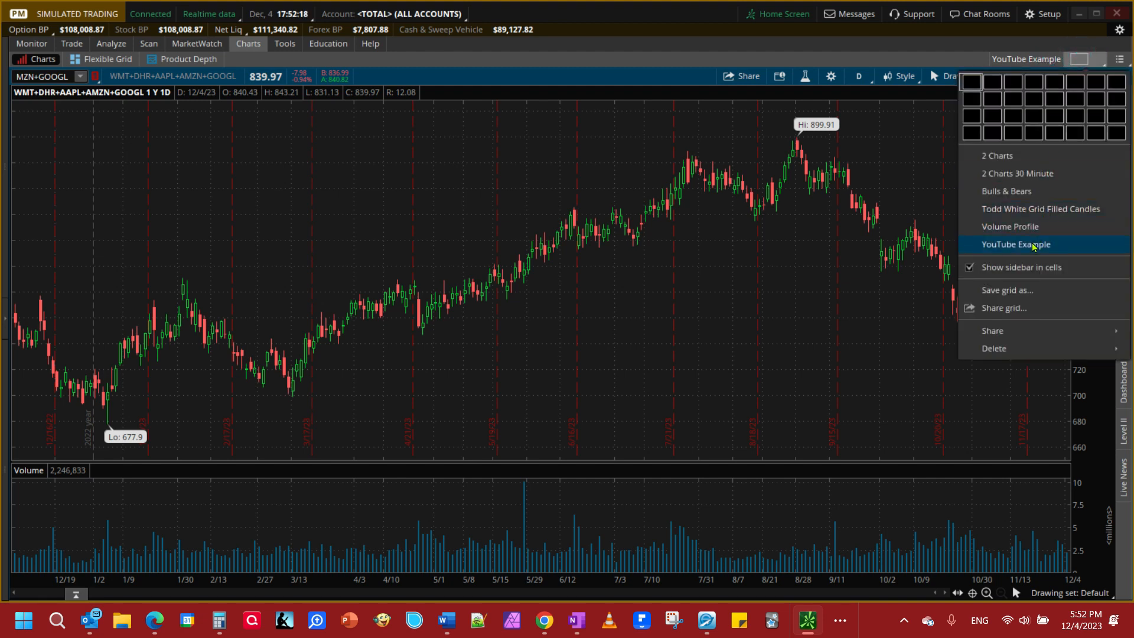
click(1016, 245)
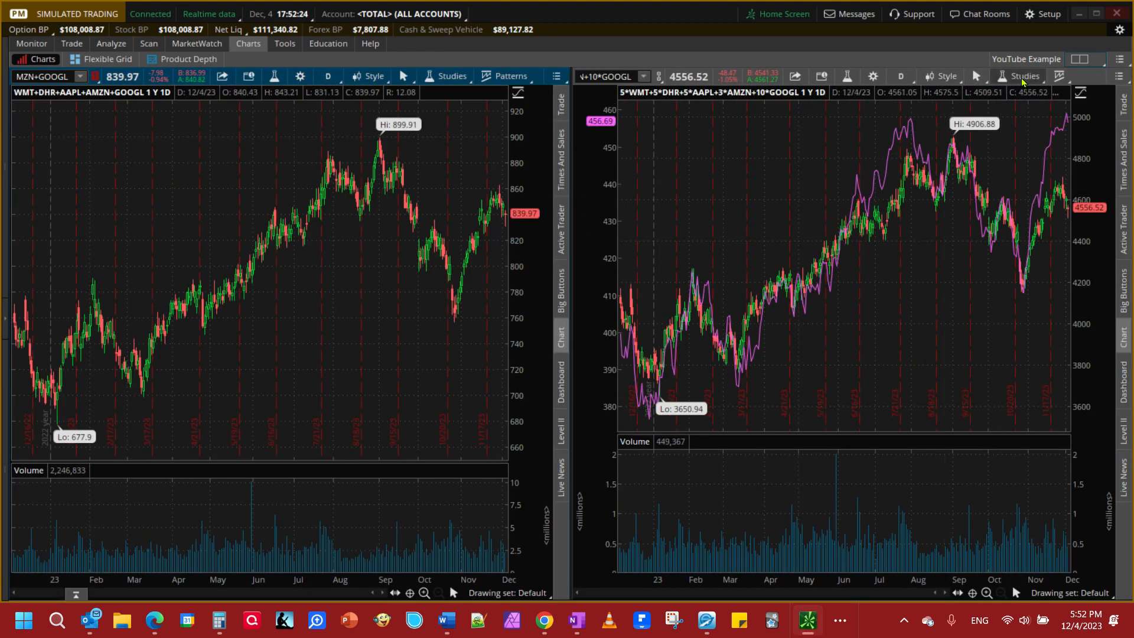
Step: Clear the SPY comparison from the right chart and browse the Compare with study list
click(1021, 76)
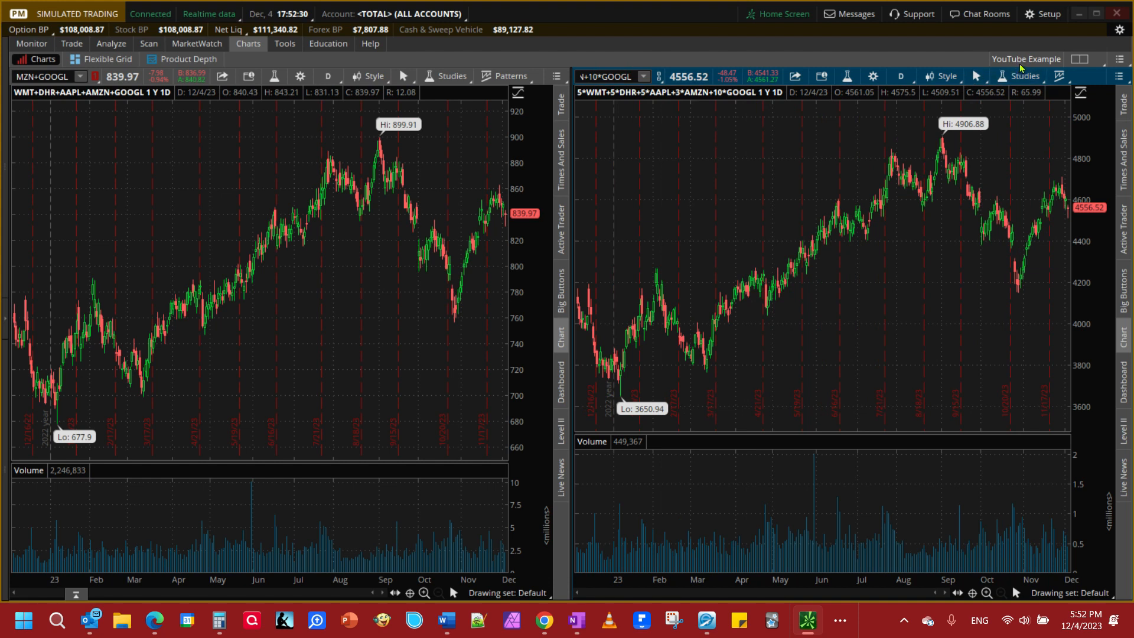
click(1022, 76)
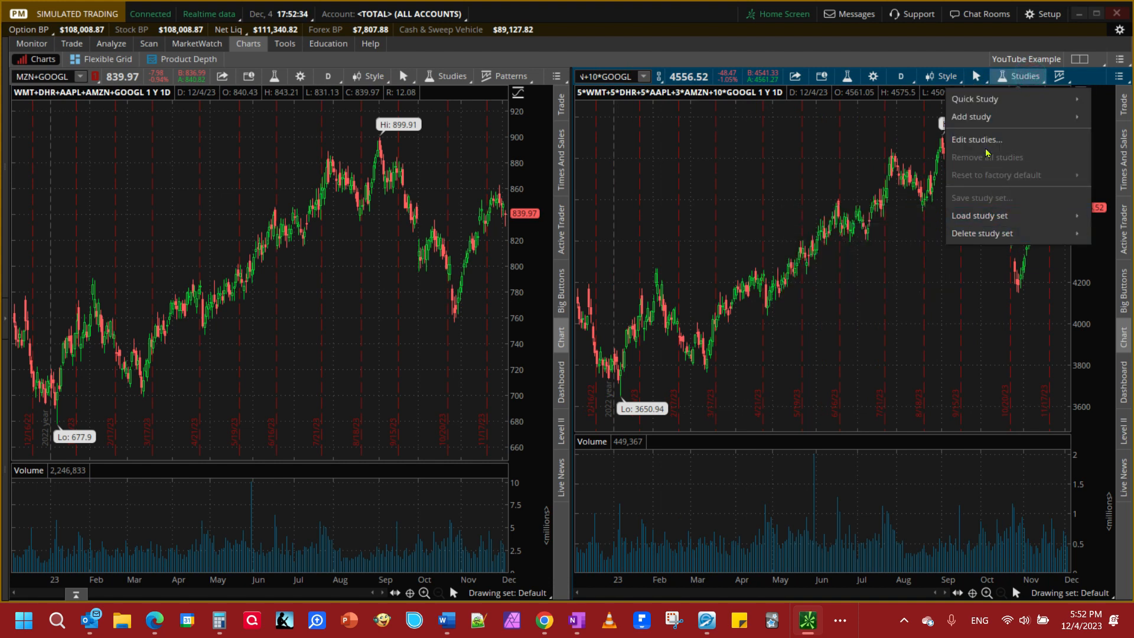
click(972, 117)
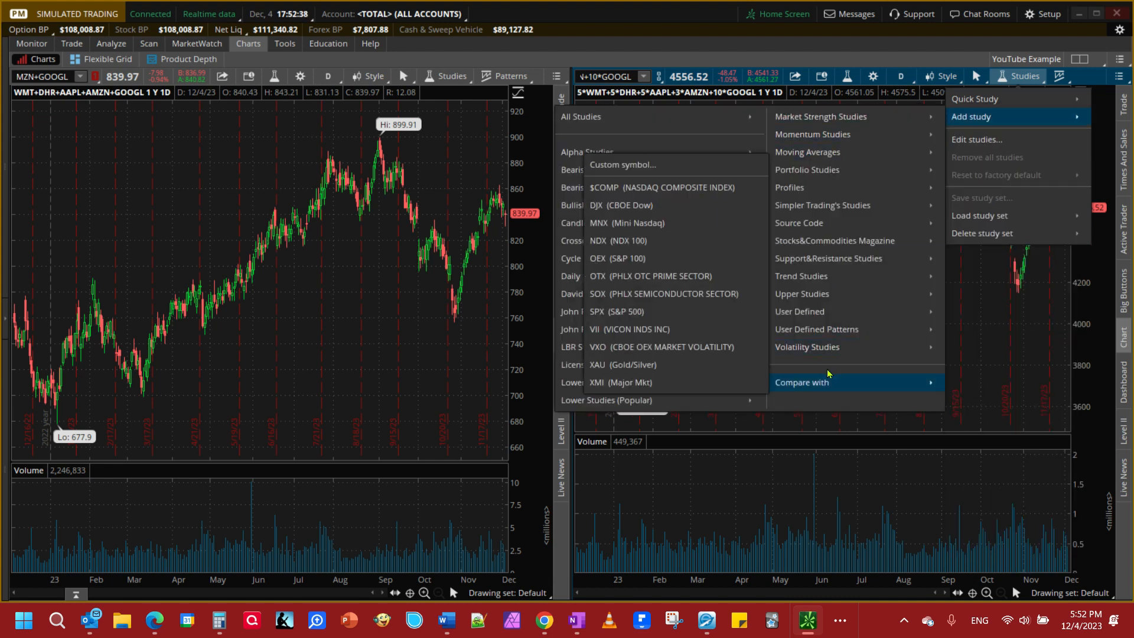
mouse_move(620, 165)
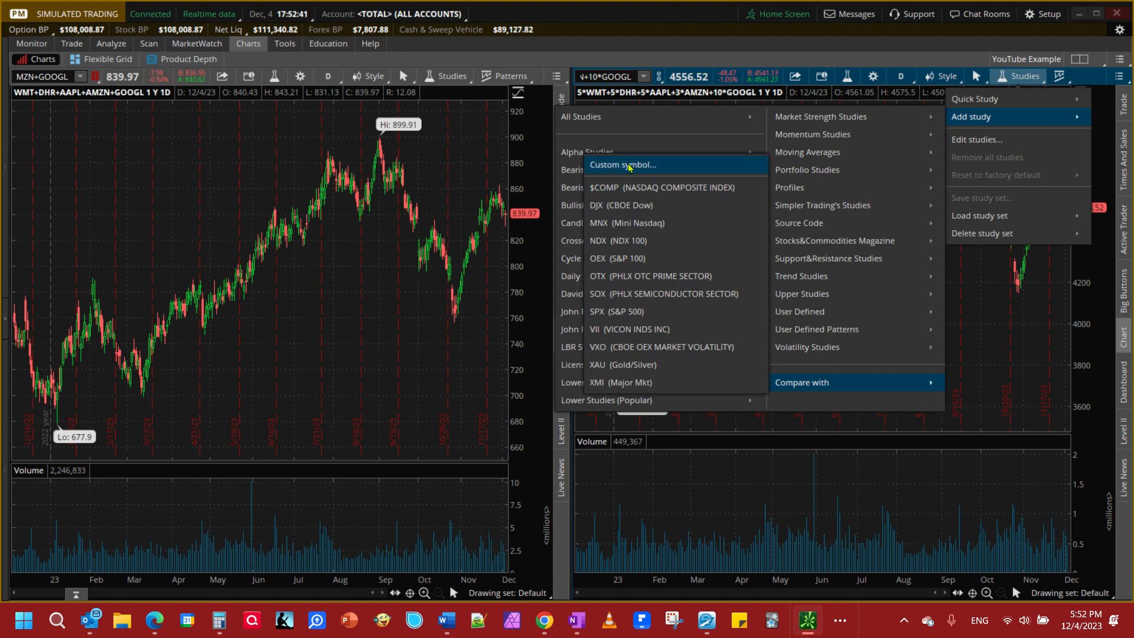
mouse_move(605, 311)
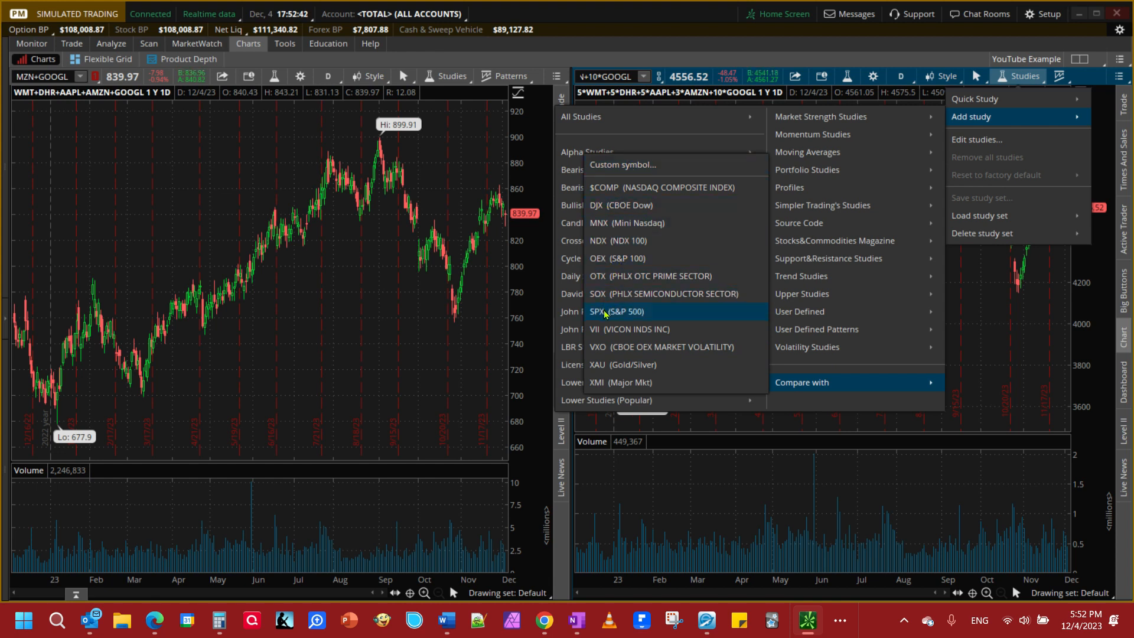
mouse_move(767, 347)
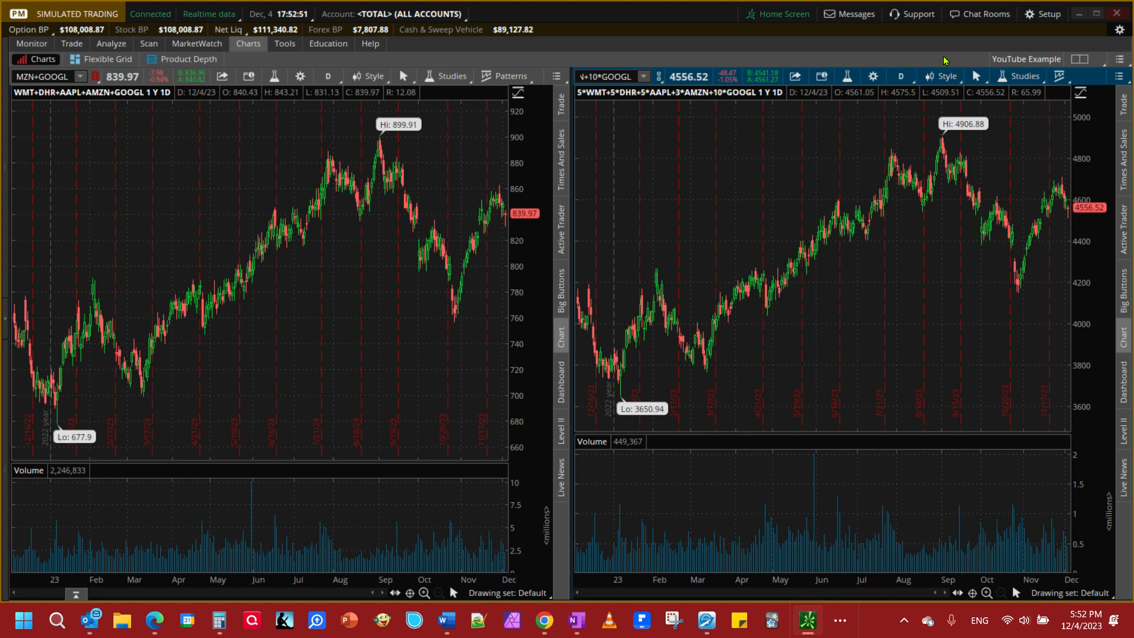
mouse_move(1024, 61)
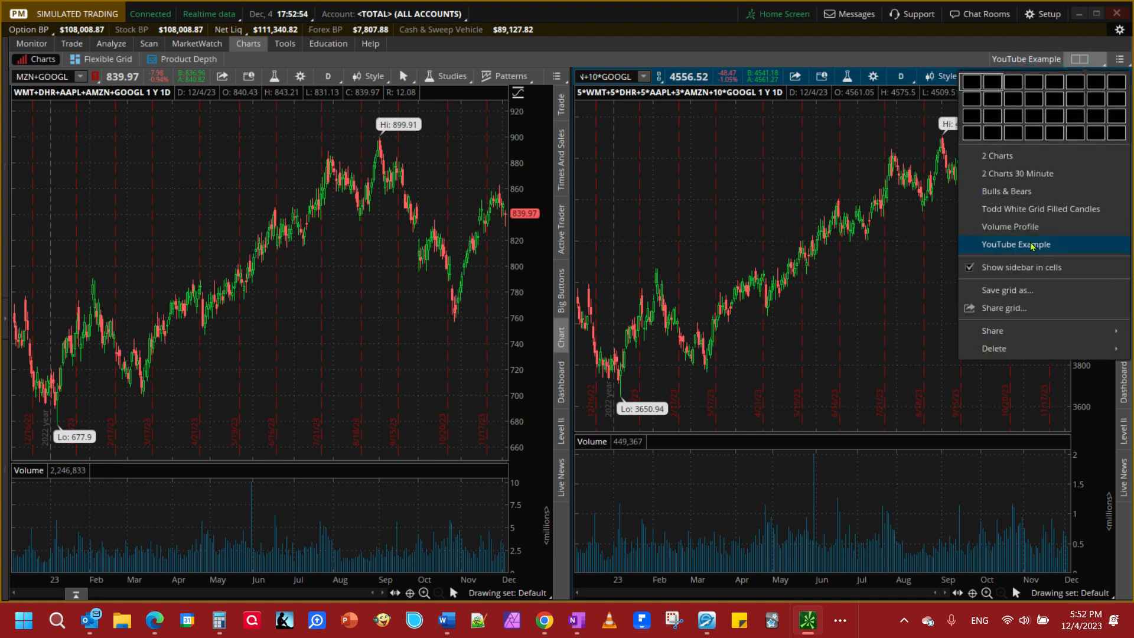
Step: Reload the saved YouTube Example grid, confirming the reload prompt to restore the SPY line
click(1015, 244)
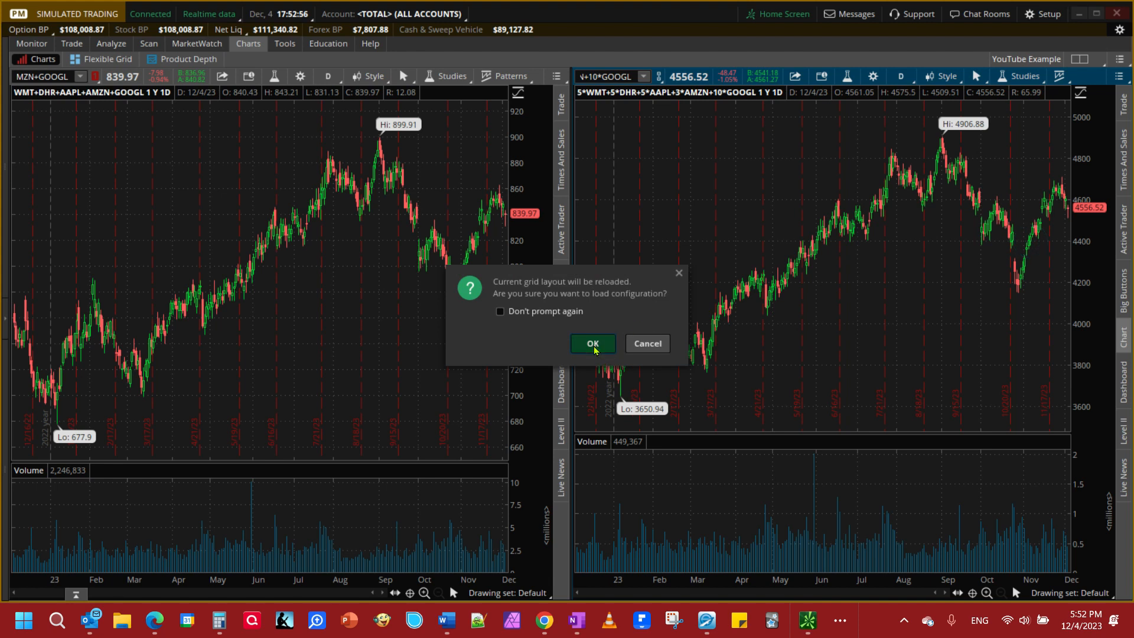
click(593, 342)
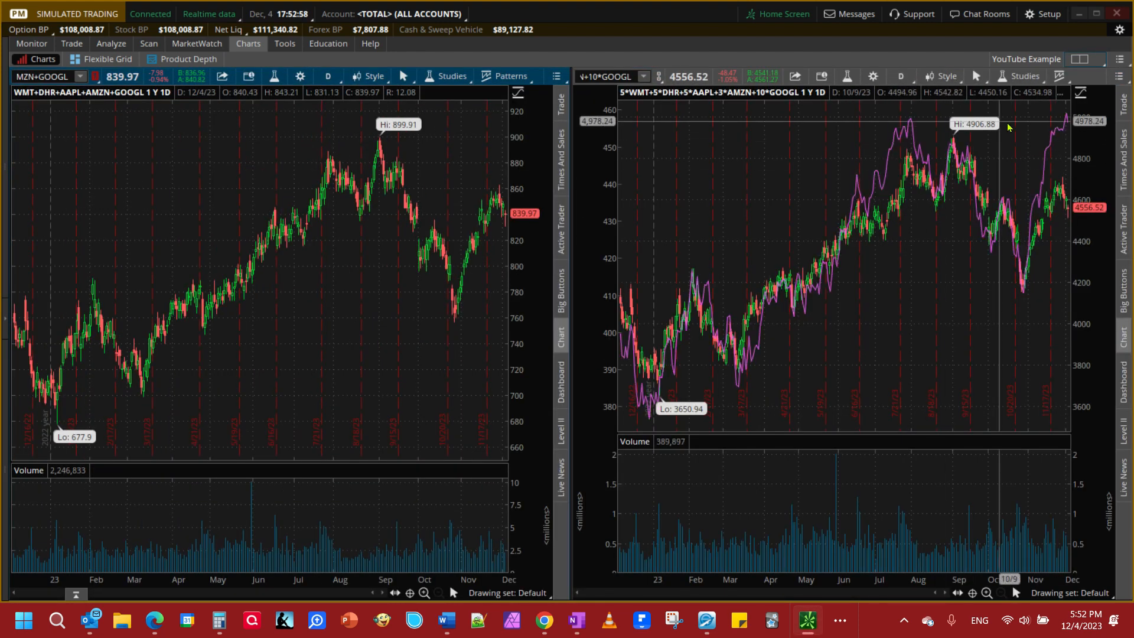
mouse_move(829, 325)
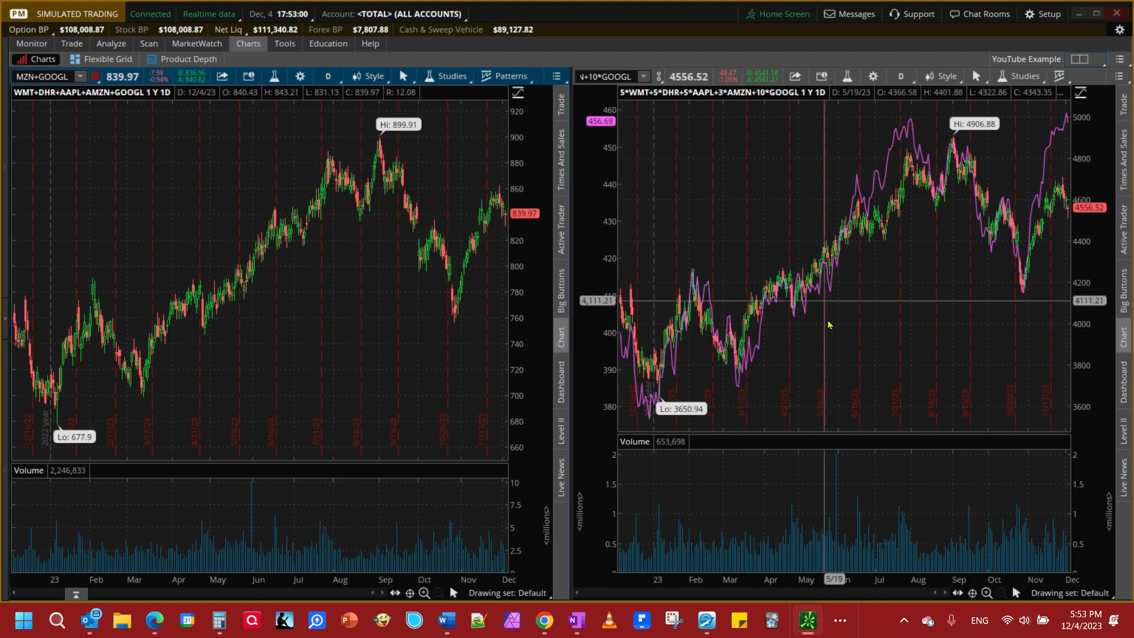
mouse_move(816, 441)
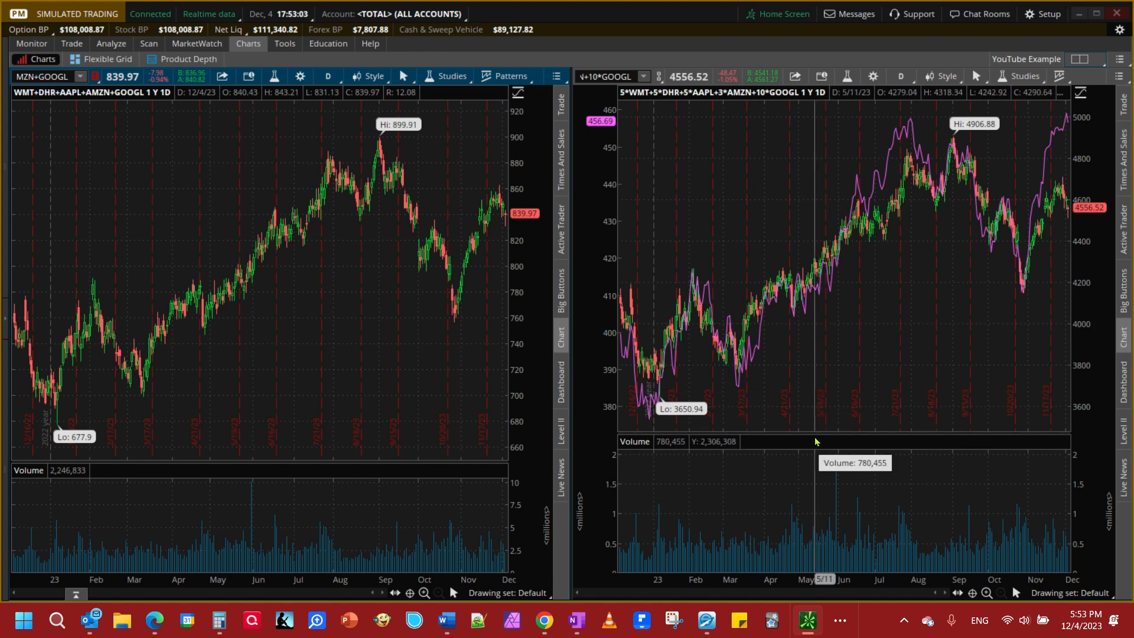